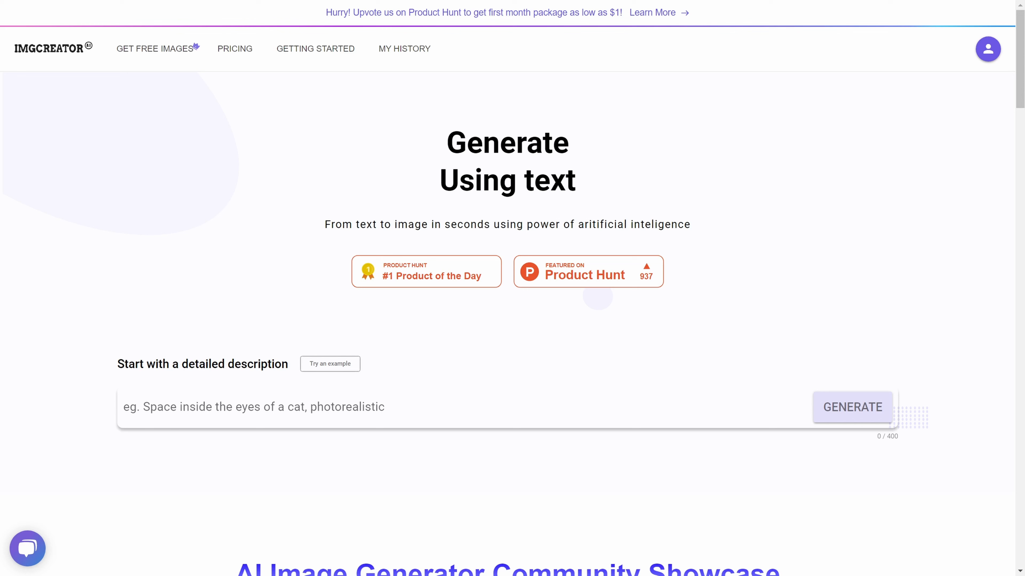
Scroll down the How To Use ImgCreator.ai guide past the introduction video.
{"action": "scroll", "scroll_direction": "down", "scroll_amount": 3}
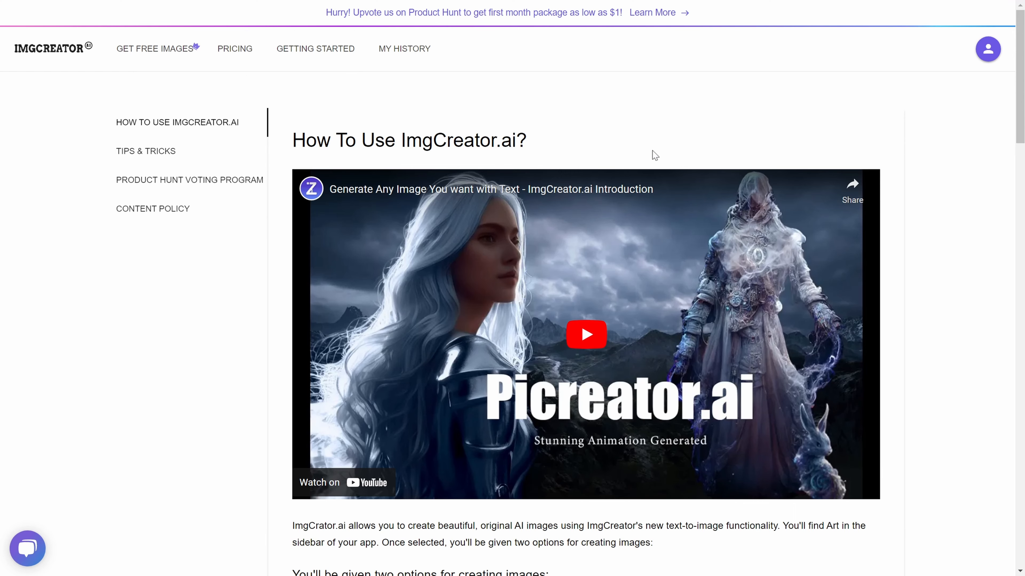
{"action": "mouse_move", "coordinate": [543, 190]}
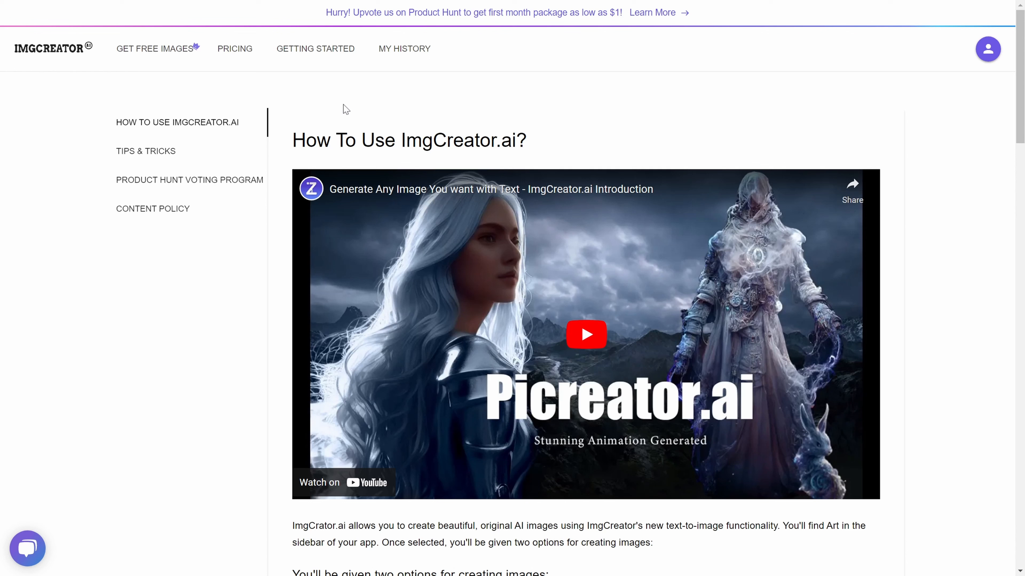
{"action": "mouse_move", "coordinate": [214, 128]}
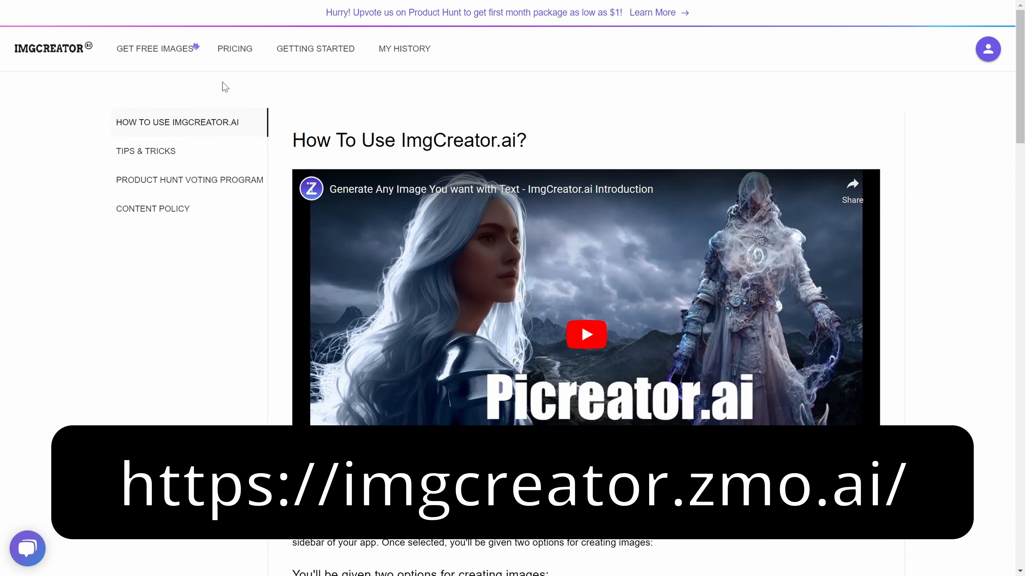
{"action": "mouse_move", "coordinate": [225, 155]}
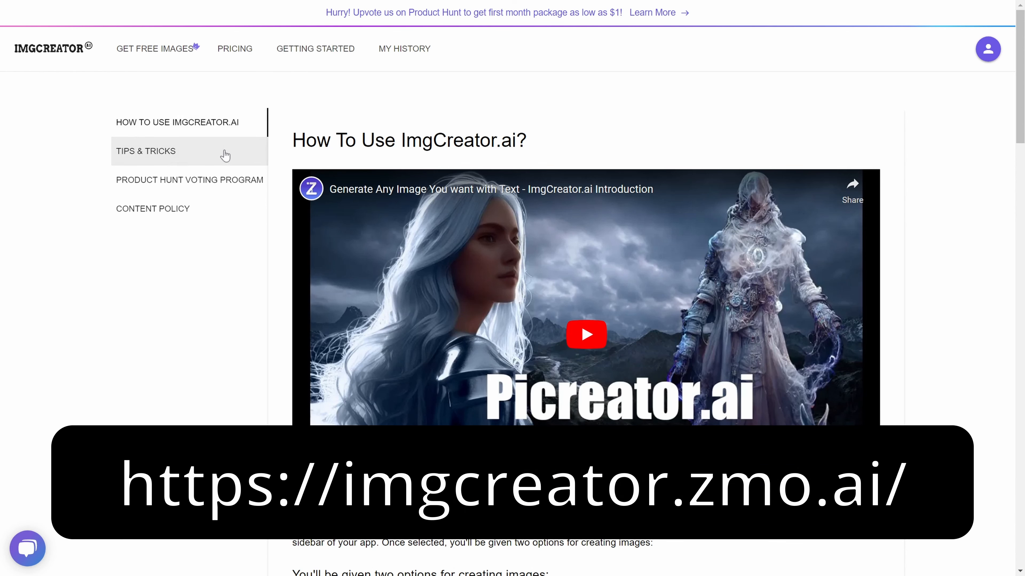
Scroll the Tips & Tricks guide down to the 3D render dragon-car examples.
{"action": "scroll", "scroll_direction": "down", "scroll_amount": 3}
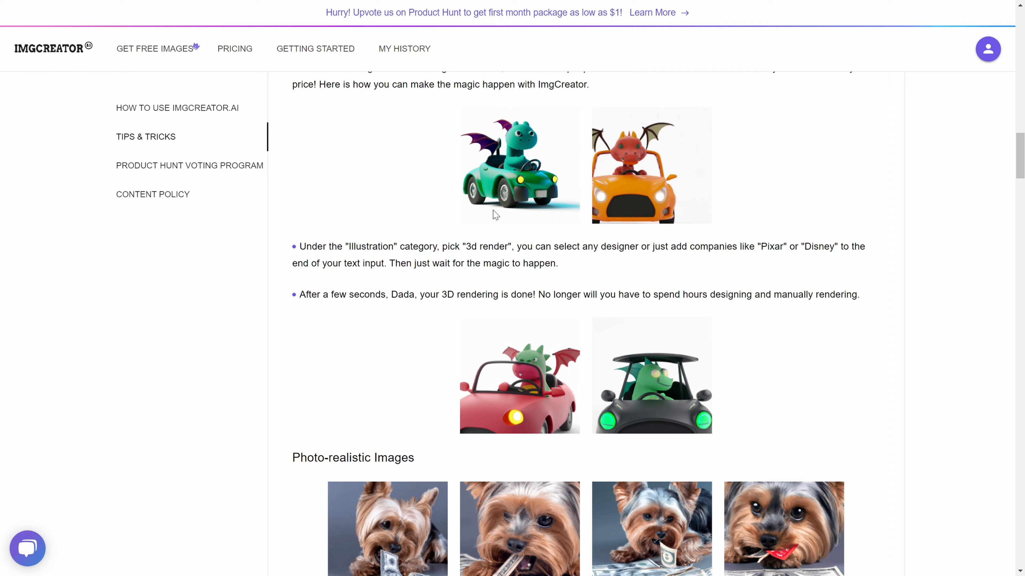
{"action": "scroll", "scroll_direction": "down", "scroll_amount": 3}
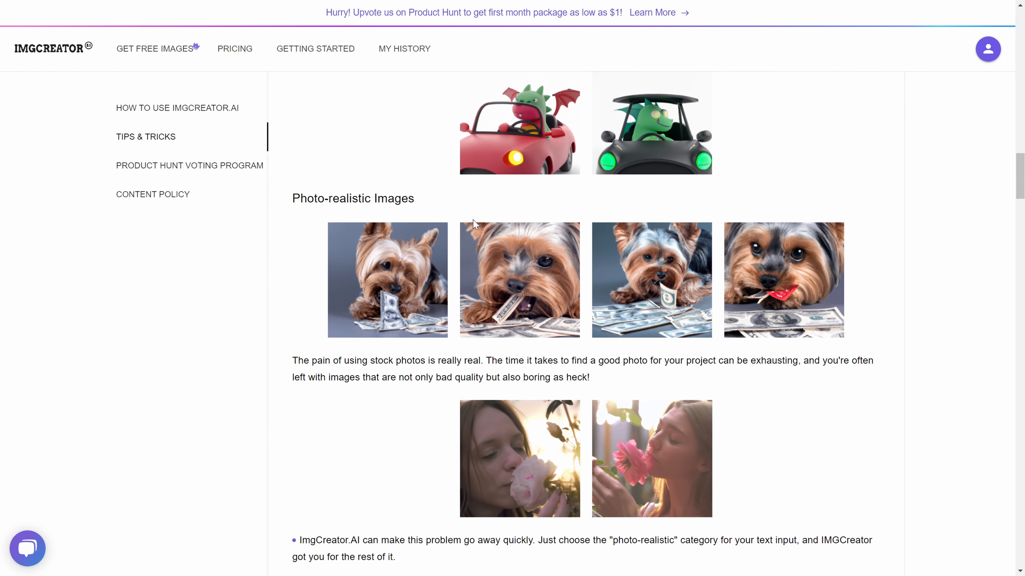
{"action": "scroll", "scroll_direction": "down", "scroll_amount": 3}
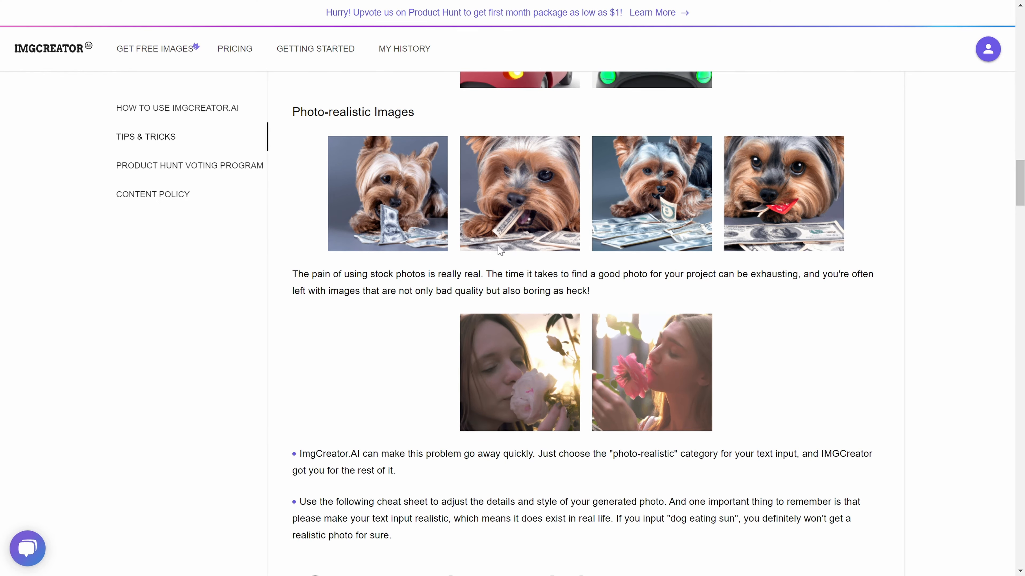
{"action": "mouse_move", "coordinate": [425, 186]}
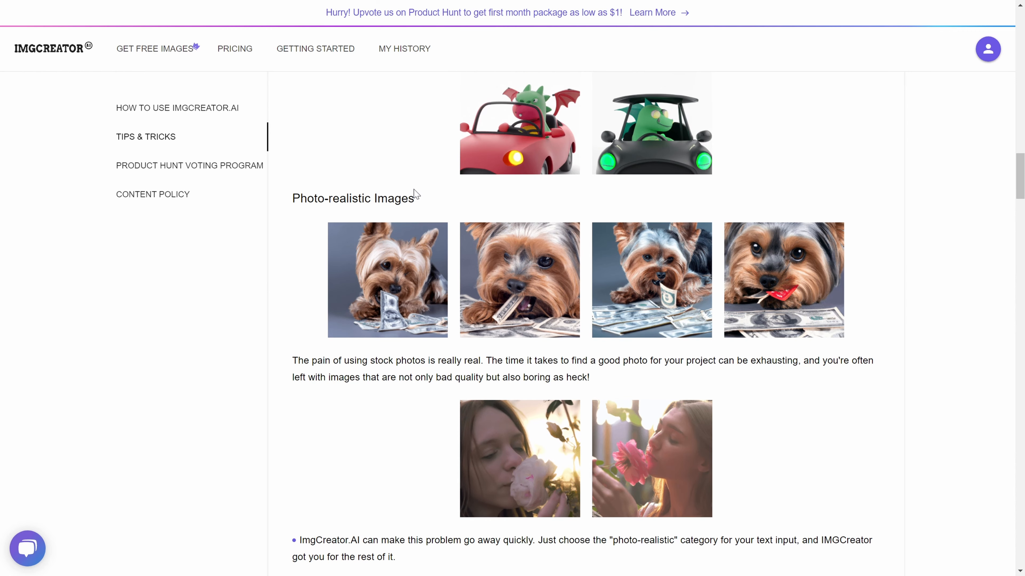
{"action": "mouse_move", "coordinate": [417, 185]}
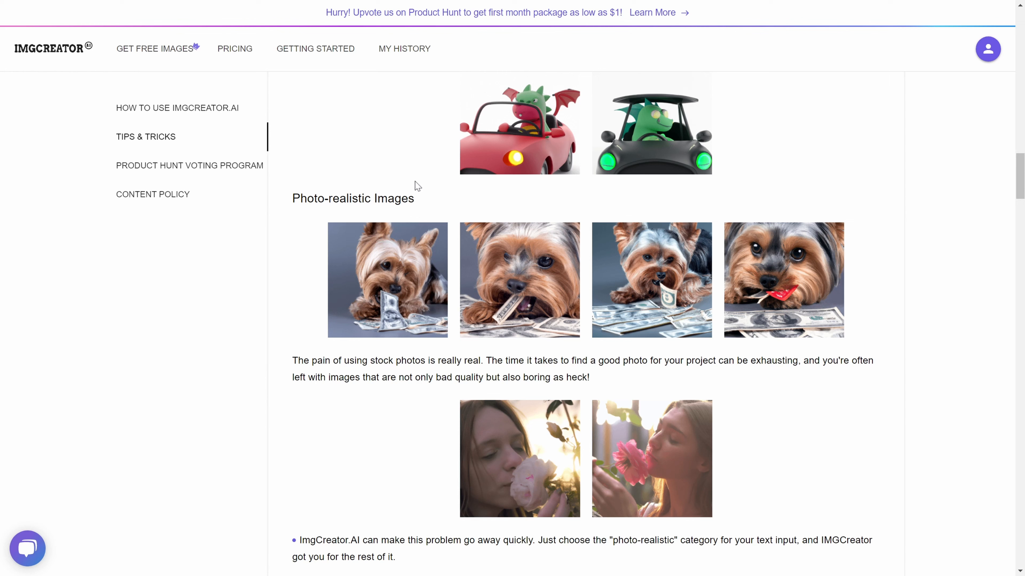
{"action": "scroll", "scroll_direction": "down", "scroll_amount": 3}
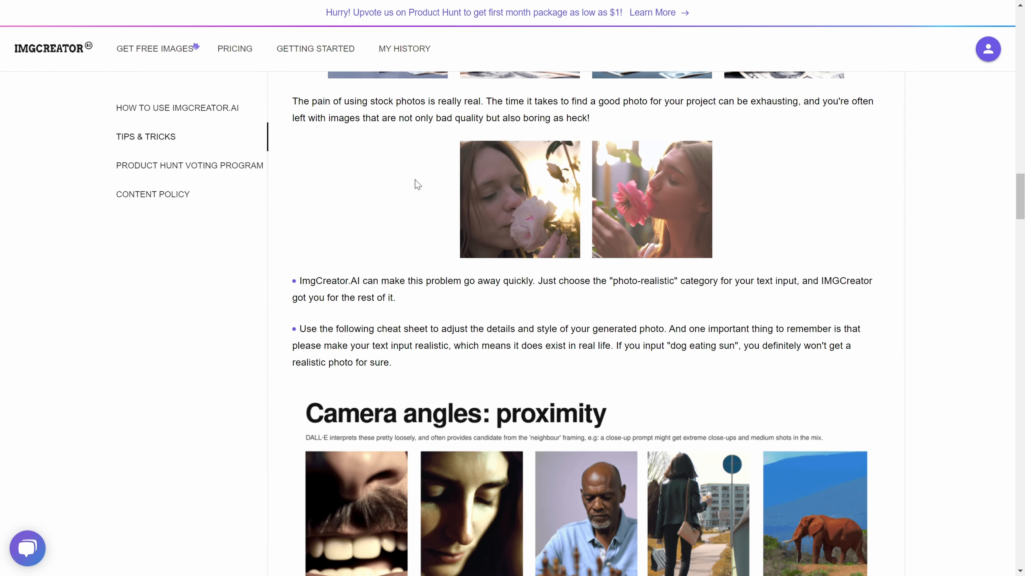
{"action": "scroll", "scroll_direction": "down", "scroll_amount": 3}
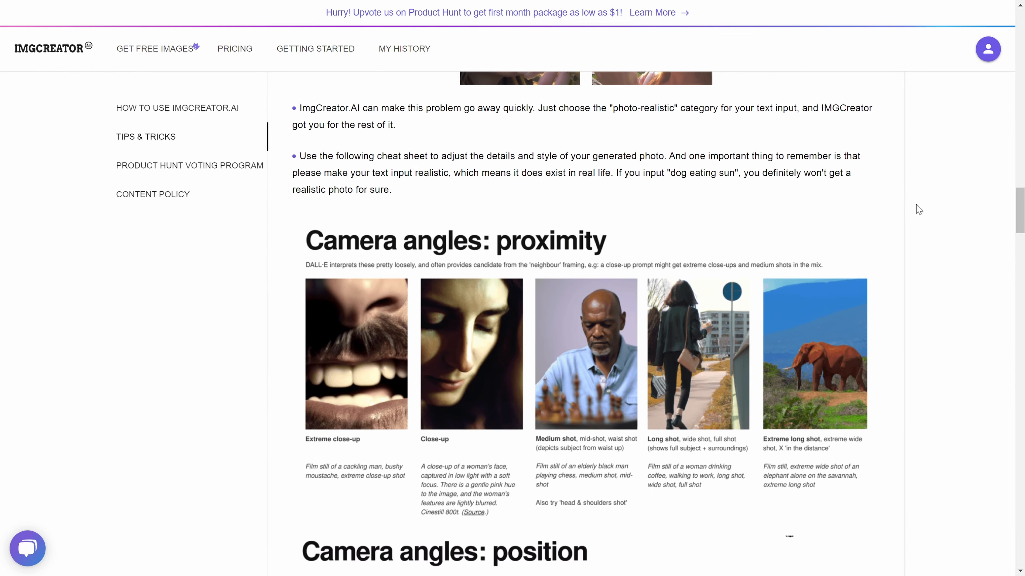
{"action": "scroll", "scroll_direction": "down", "scroll_amount": 3}
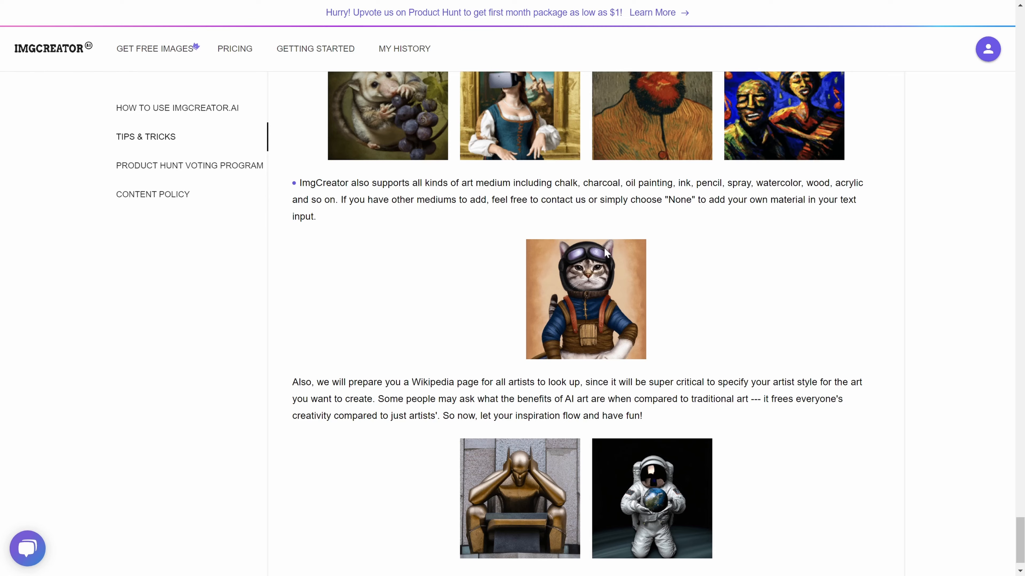
{"action": "scroll", "scroll_direction": "down", "scroll_amount": 3}
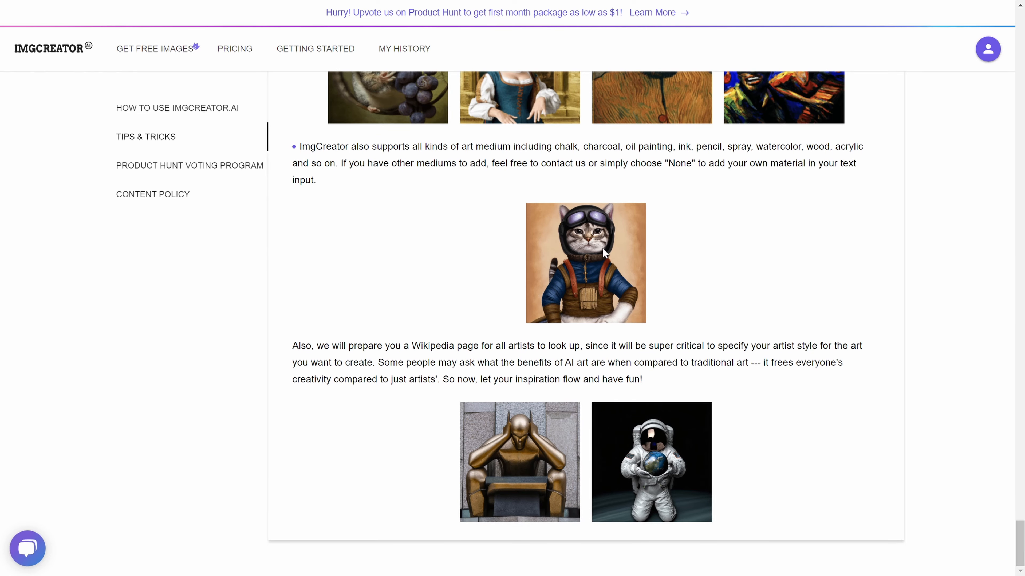
{"action": "mouse_move", "coordinate": [598, 254]}
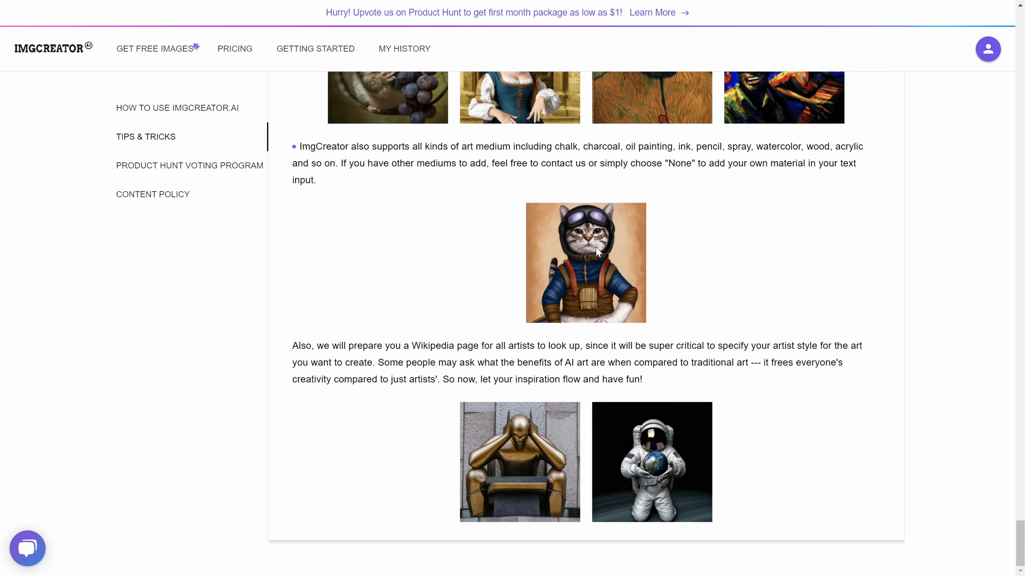
{"action": "left_click", "coordinate": [235, 48]}
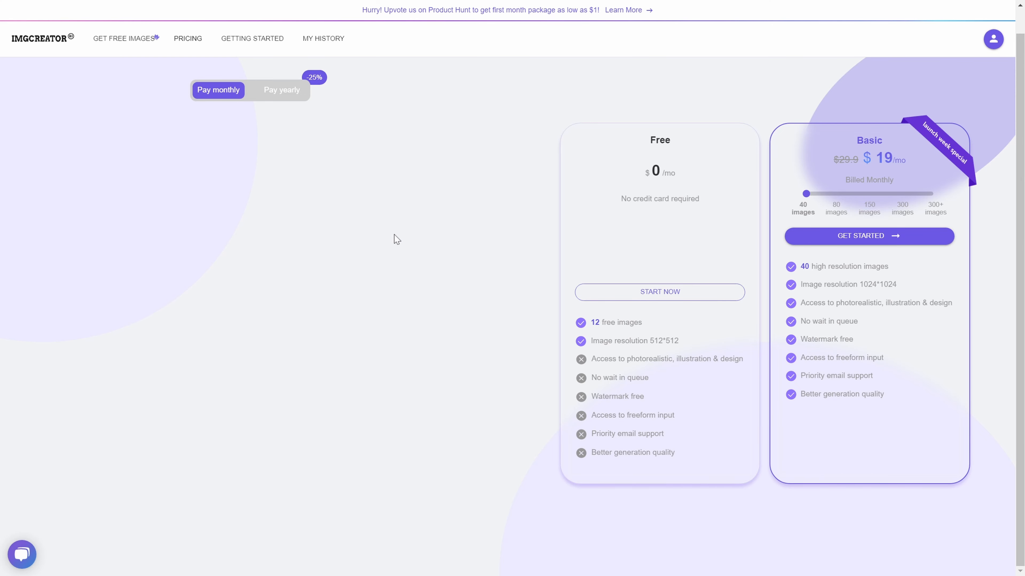
{"action": "mouse_move", "coordinate": [346, 220]}
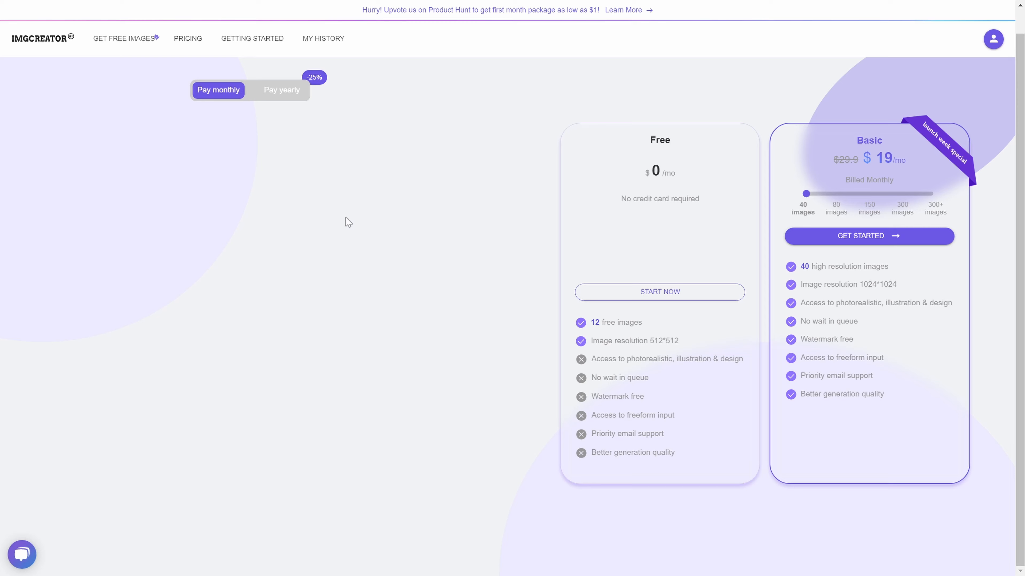
{"action": "mouse_move", "coordinate": [351, 210]}
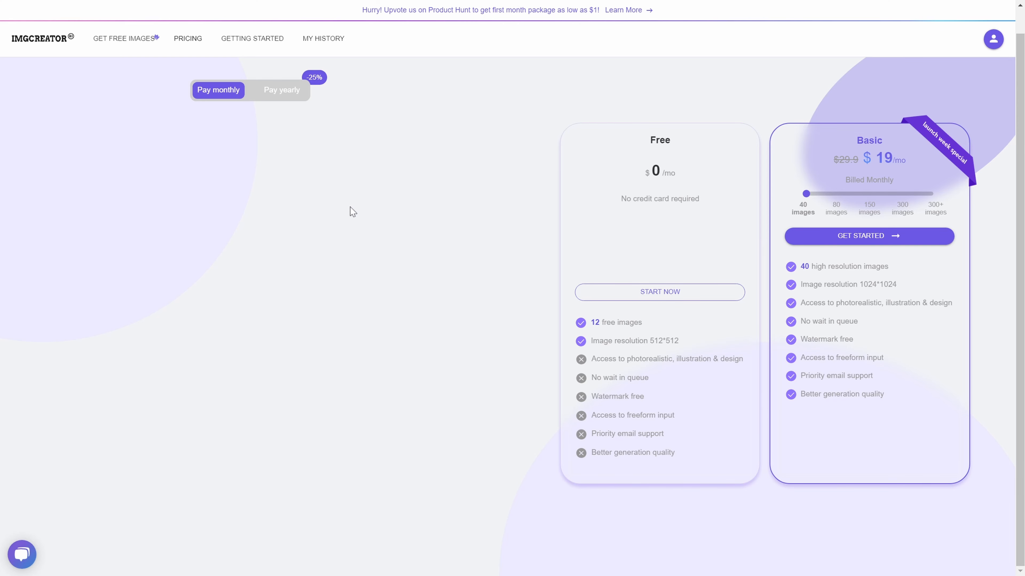
{"action": "mouse_move", "coordinate": [260, 137]}
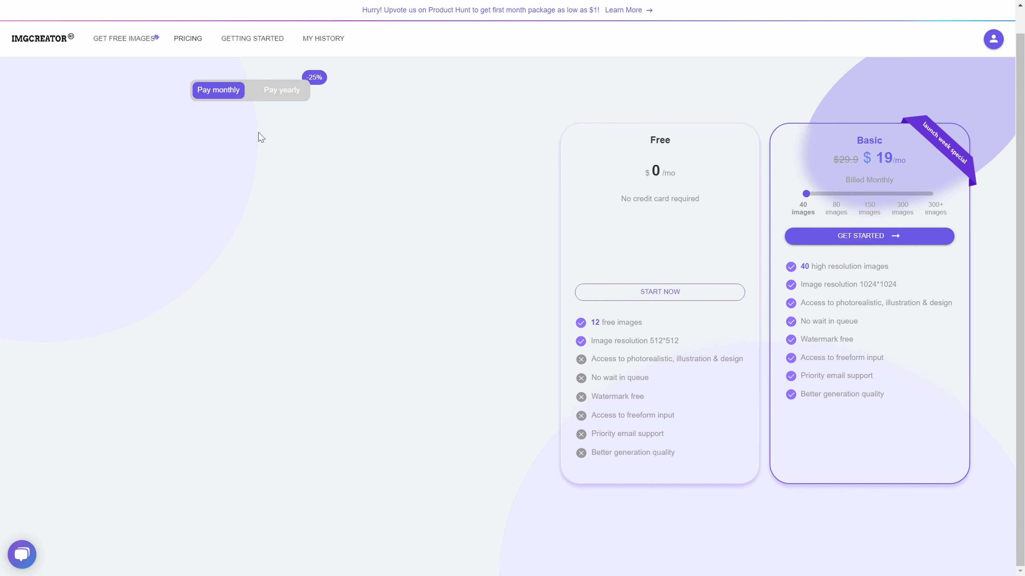
{"action": "mouse_move", "coordinate": [630, 177]}
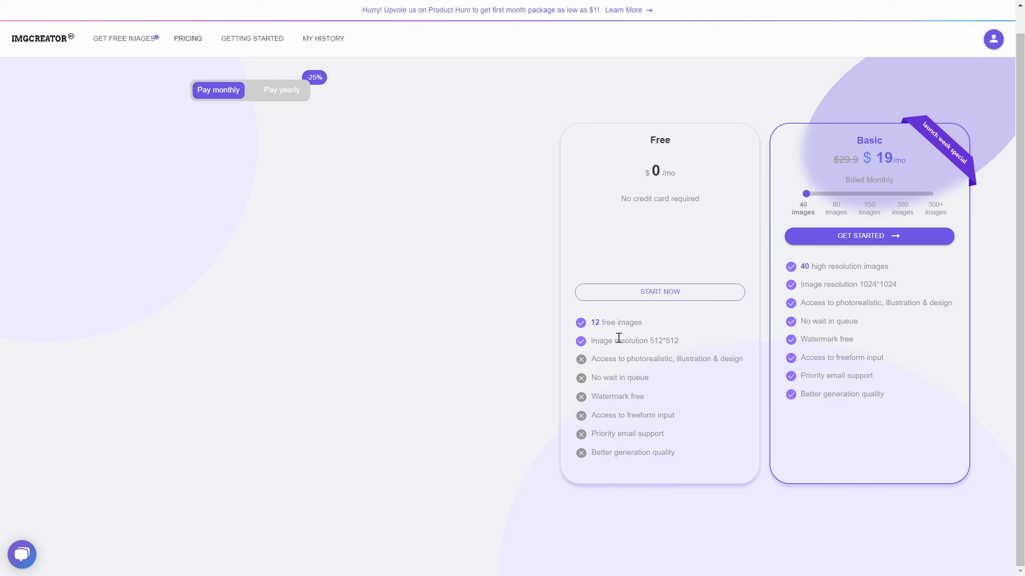
{"action": "mouse_move", "coordinate": [870, 280]}
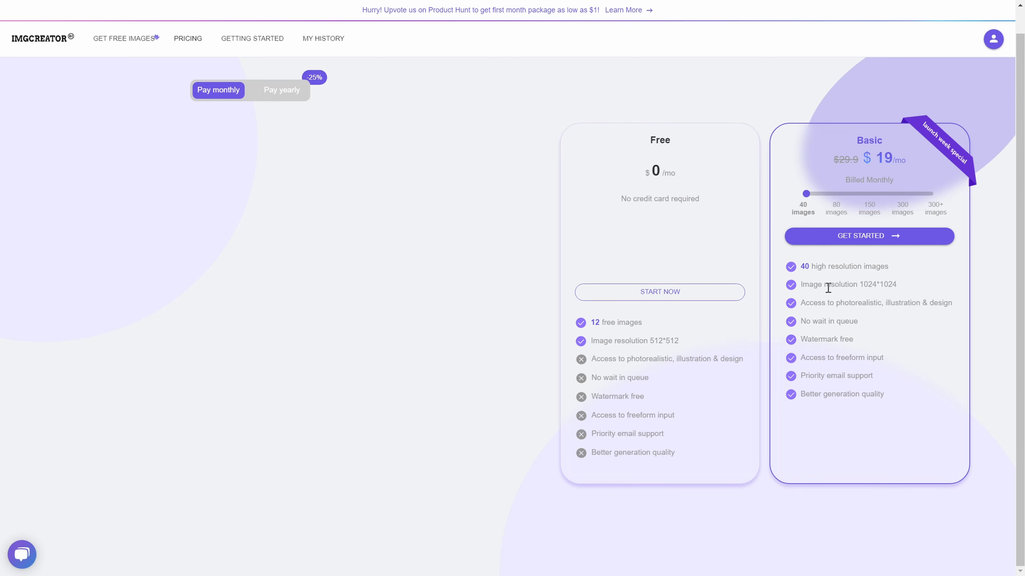
{"action": "mouse_move", "coordinate": [831, 315]}
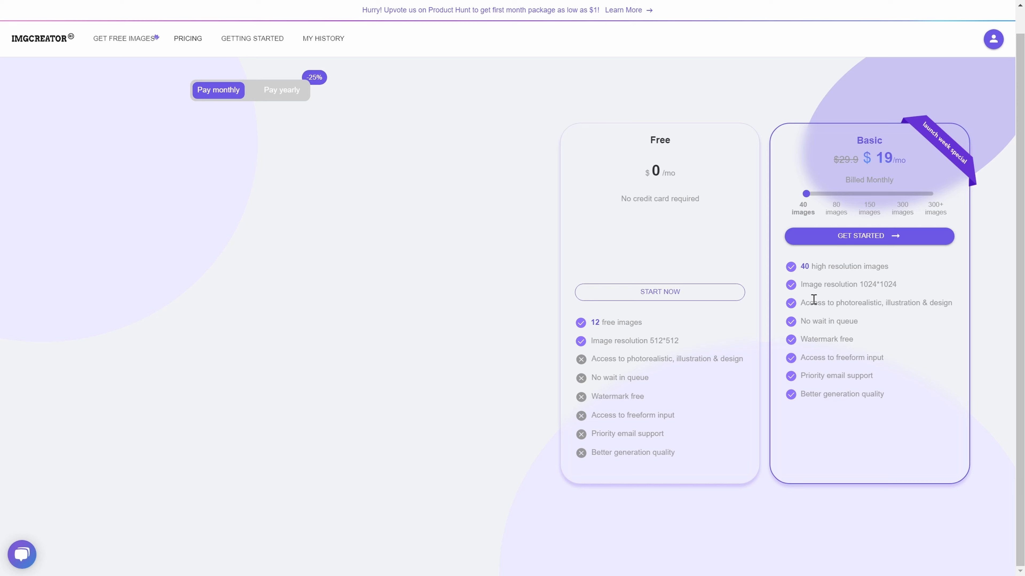
{"action": "mouse_move", "coordinate": [815, 284]}
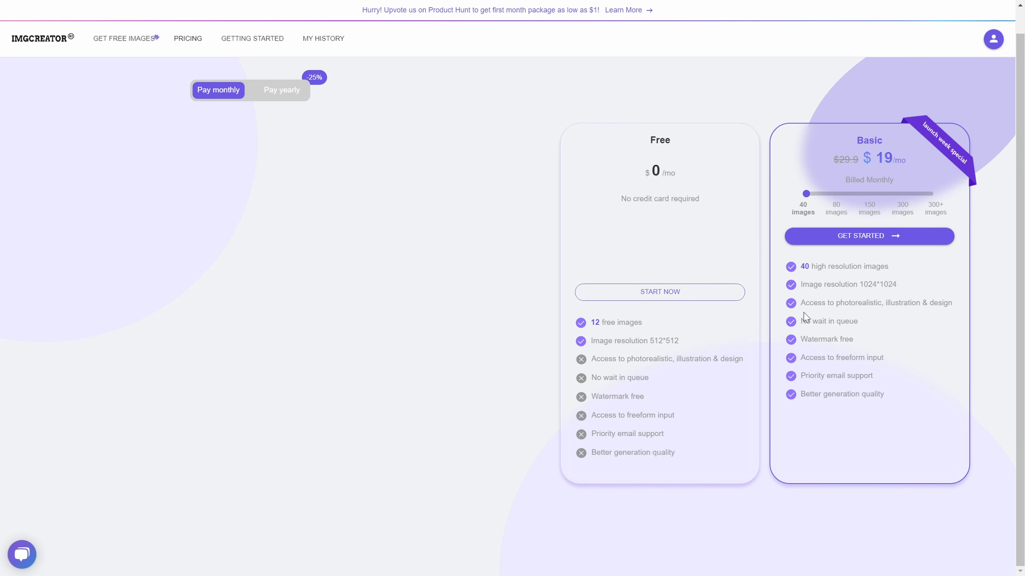
{"action": "mouse_move", "coordinate": [920, 331]}
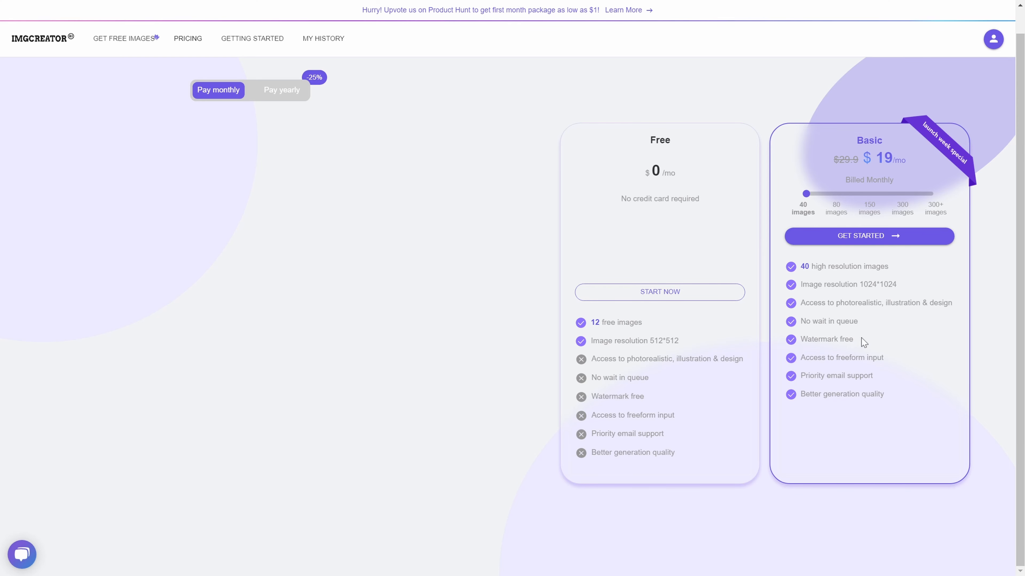
{"action": "mouse_move", "coordinate": [825, 341]}
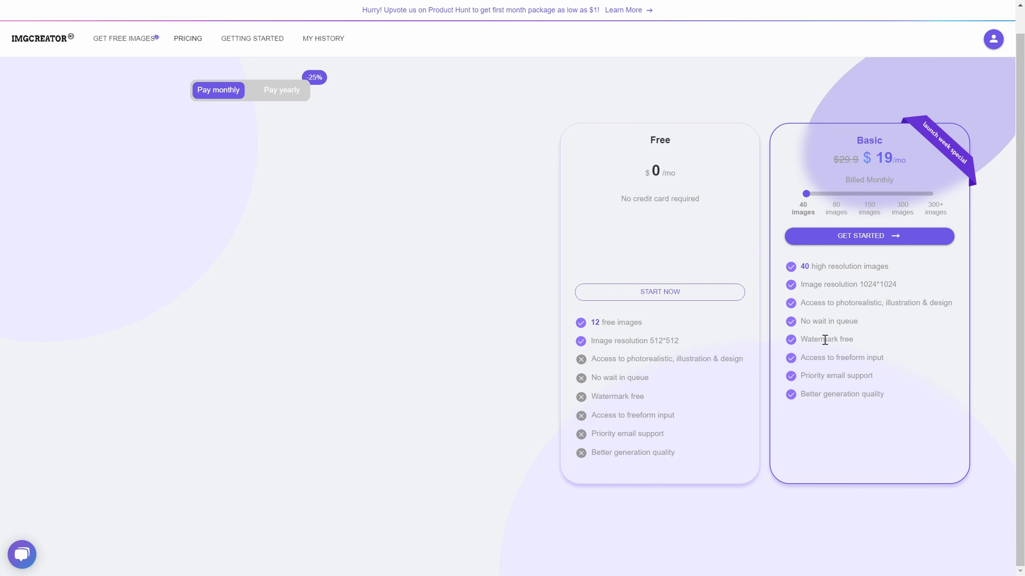
{"action": "mouse_move", "coordinate": [871, 339]}
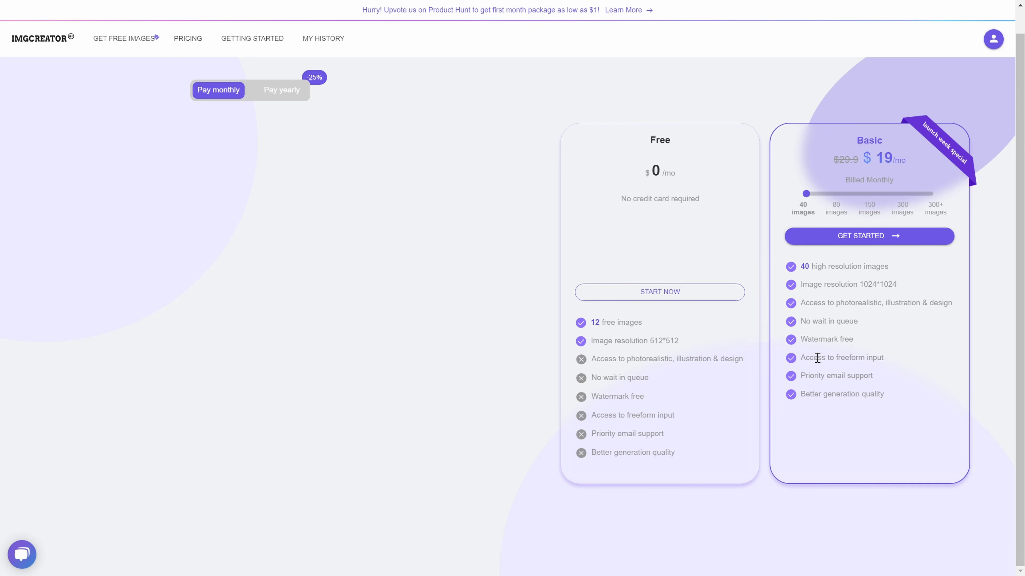
{"action": "mouse_move", "coordinate": [865, 373]}
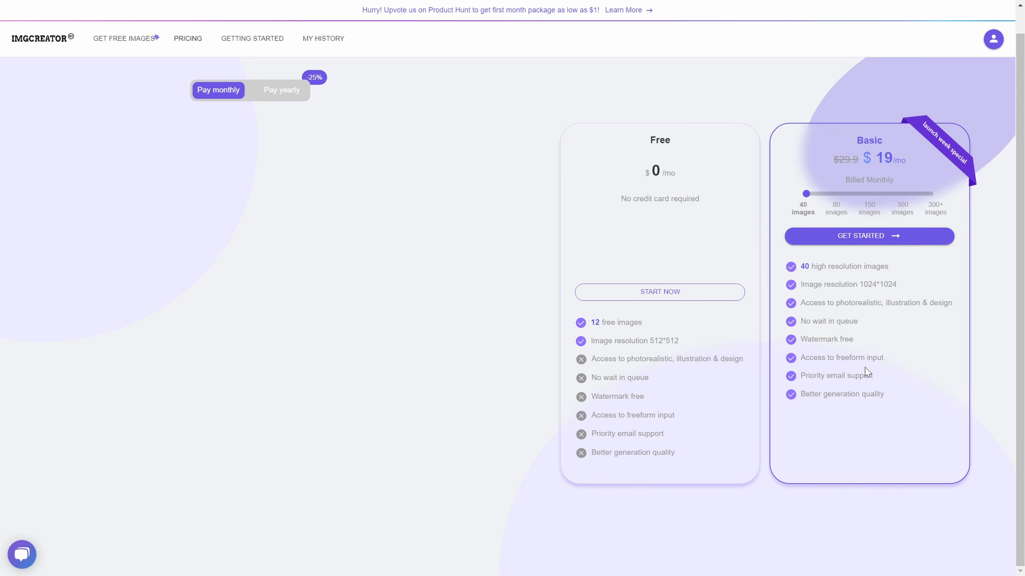
{"action": "mouse_move", "coordinate": [839, 342]}
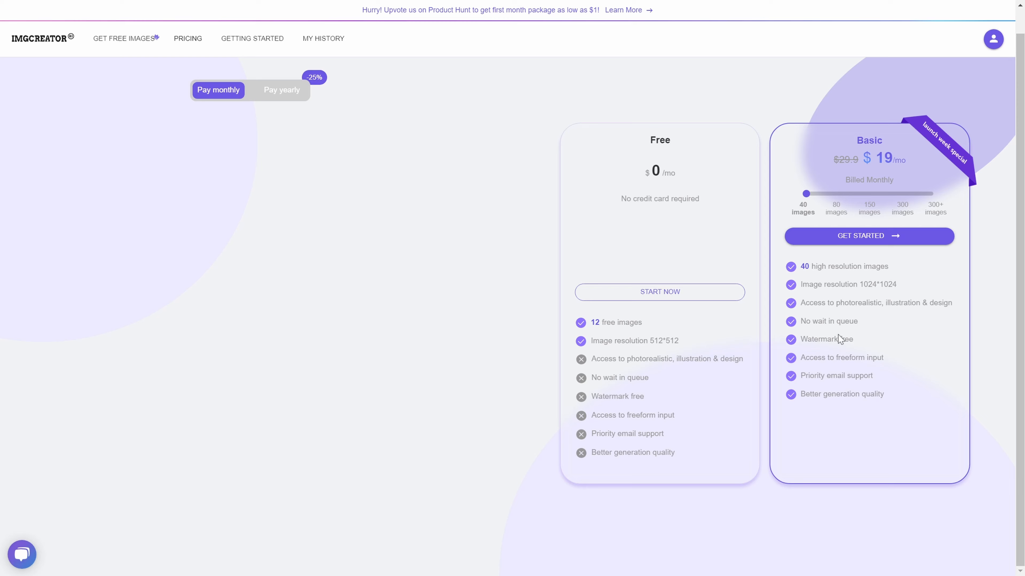
{"action": "mouse_move", "coordinate": [897, 156]}
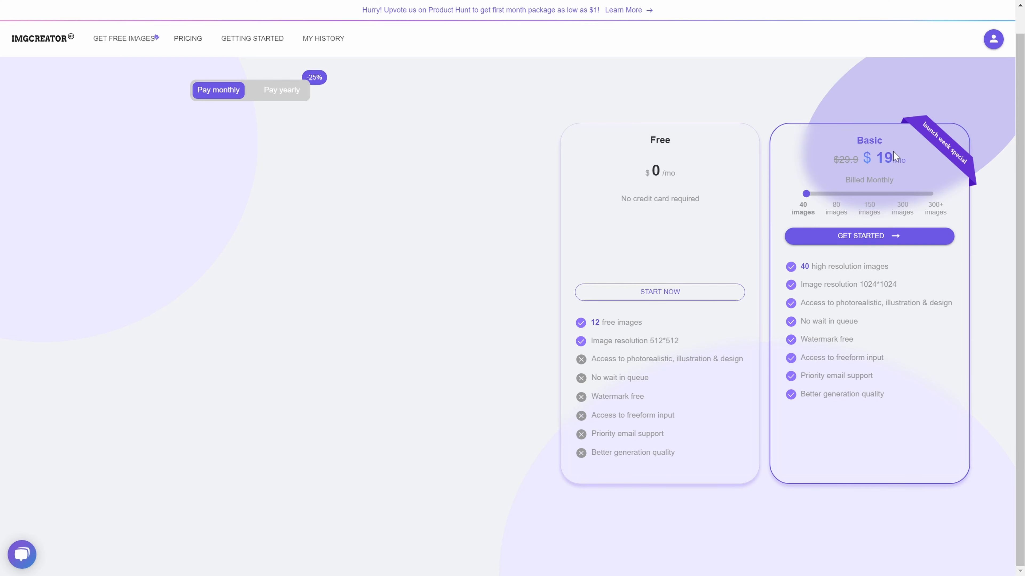
{"action": "mouse_move", "coordinate": [869, 157]}
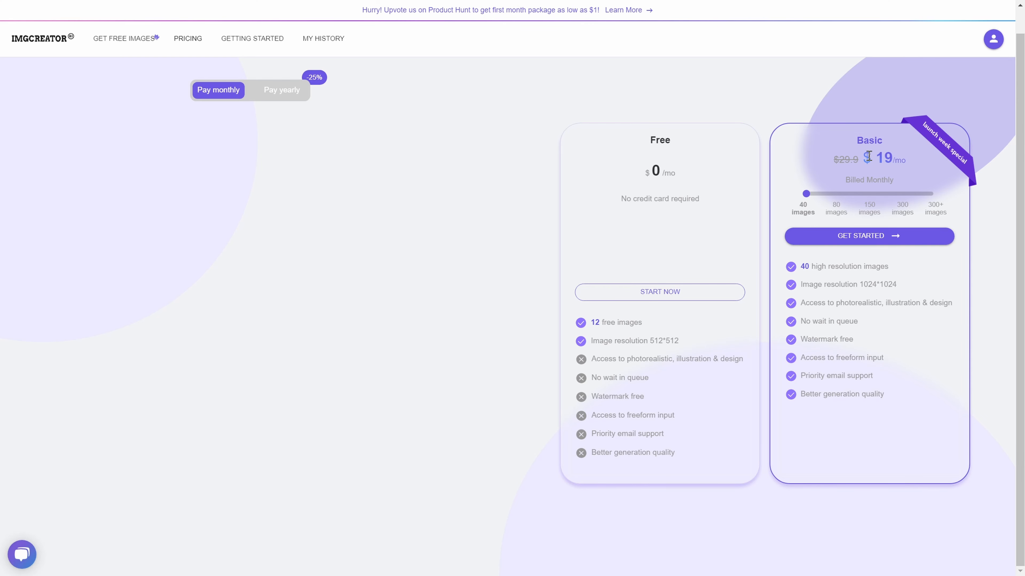
{"action": "mouse_move", "coordinate": [937, 172]}
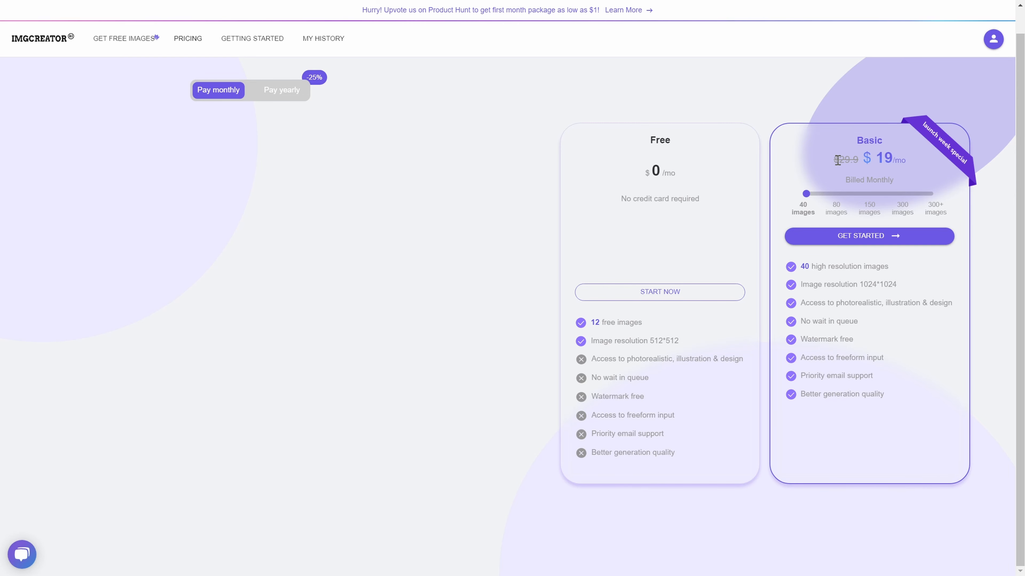
{"action": "mouse_move", "coordinate": [855, 176]}
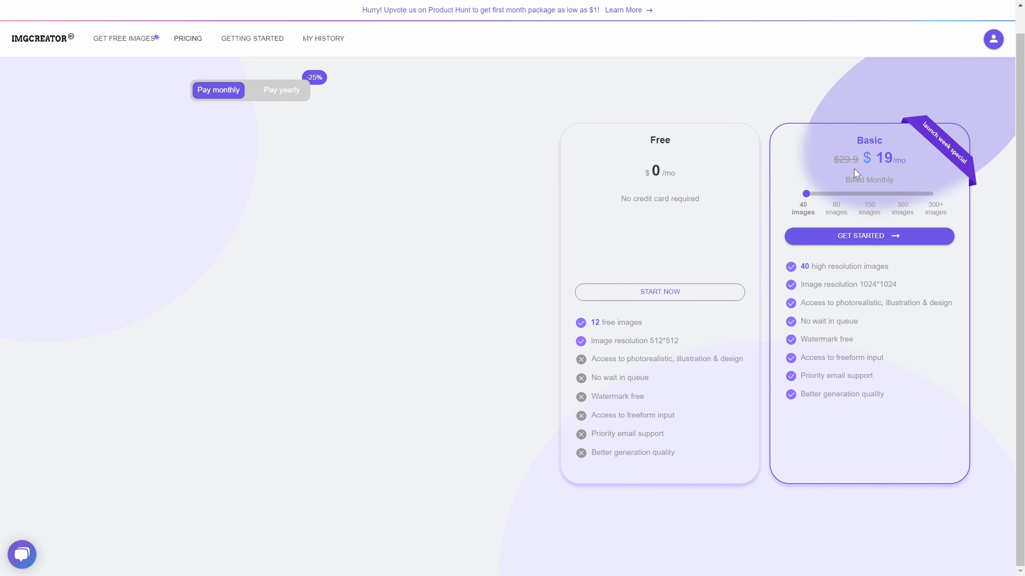
{"action": "mouse_move", "coordinate": [281, 99]}
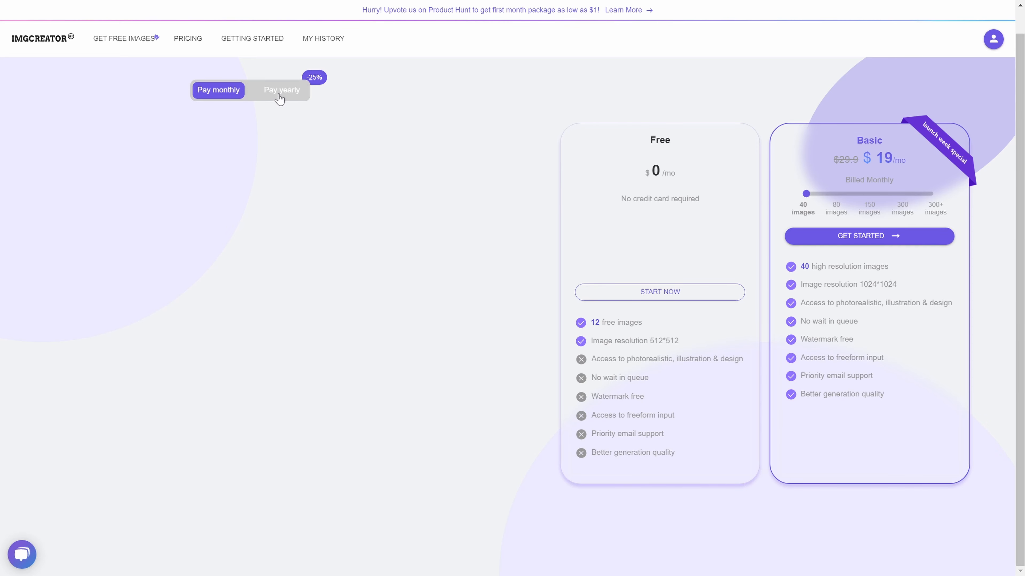
Switch pricing to Pay yearly so Basic shows $15 a month, billed $180 per year.
{"action": "left_click", "coordinate": [282, 90]}
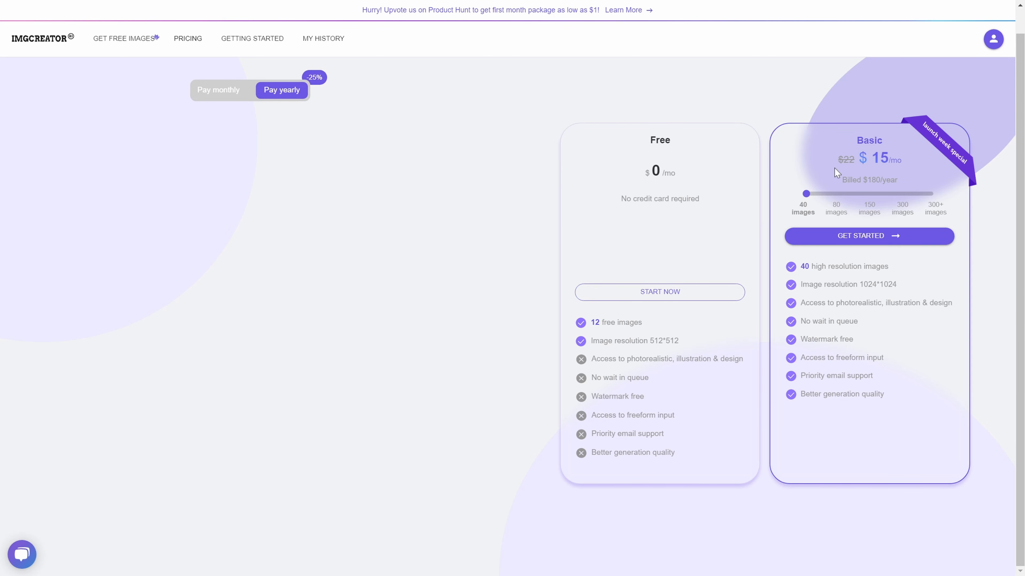
{"action": "mouse_move", "coordinate": [875, 177]}
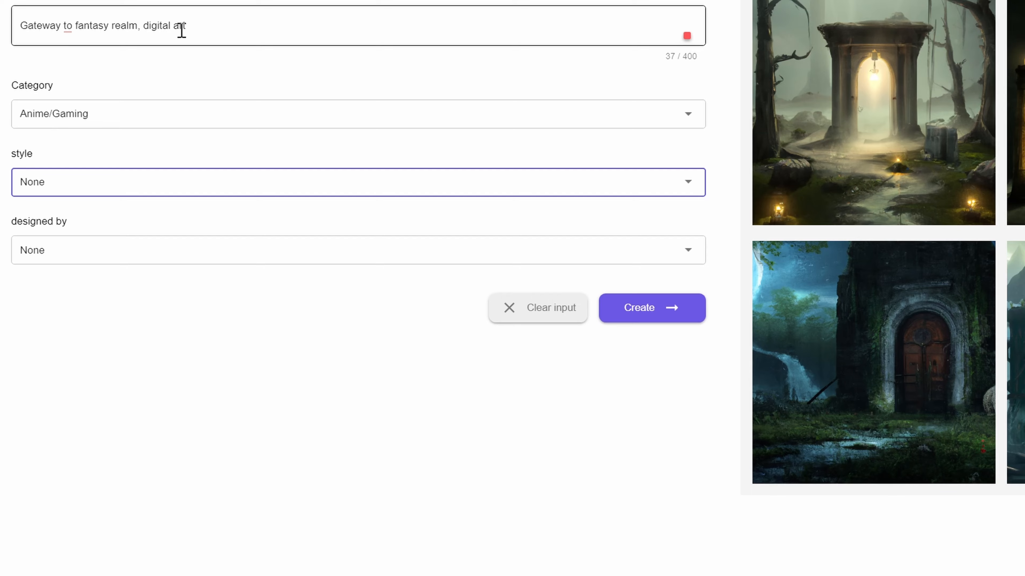
{"action": "mouse_move", "coordinate": [235, 37]}
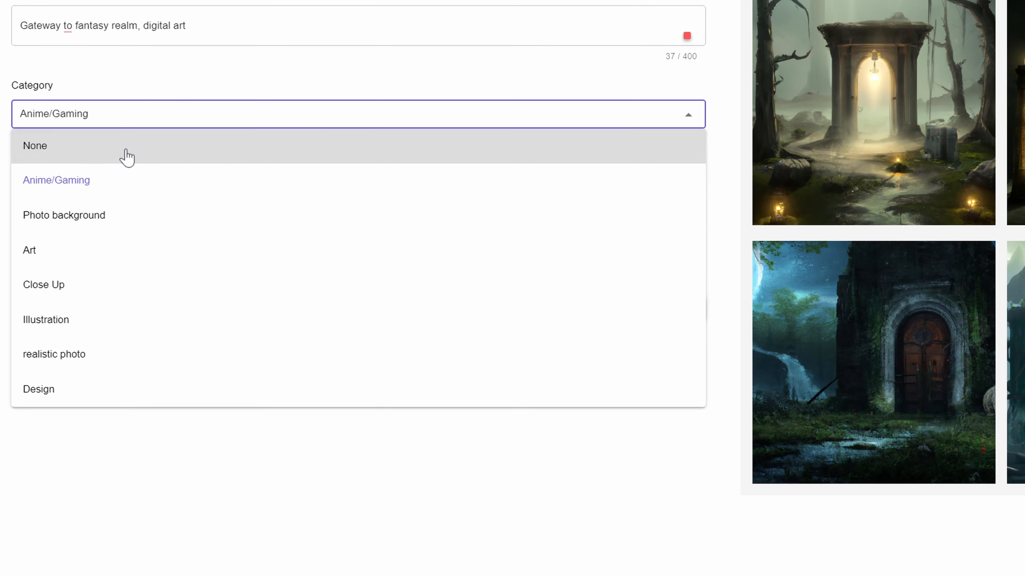
Reset the category to None, then choose Photo background as the image category.
{"action": "left_click", "coordinate": [34, 145]}
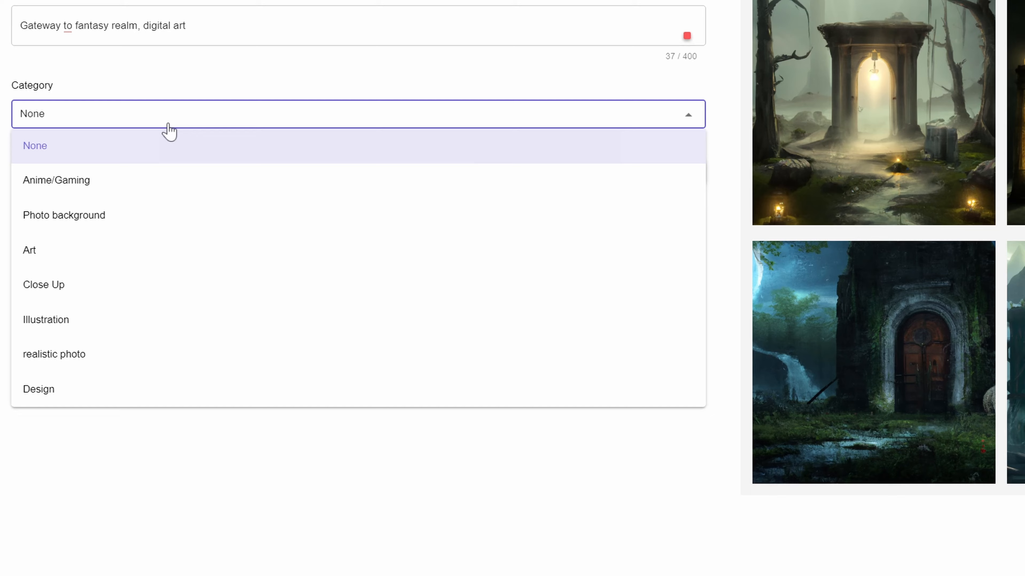
{"action": "left_click", "coordinate": [57, 180]}
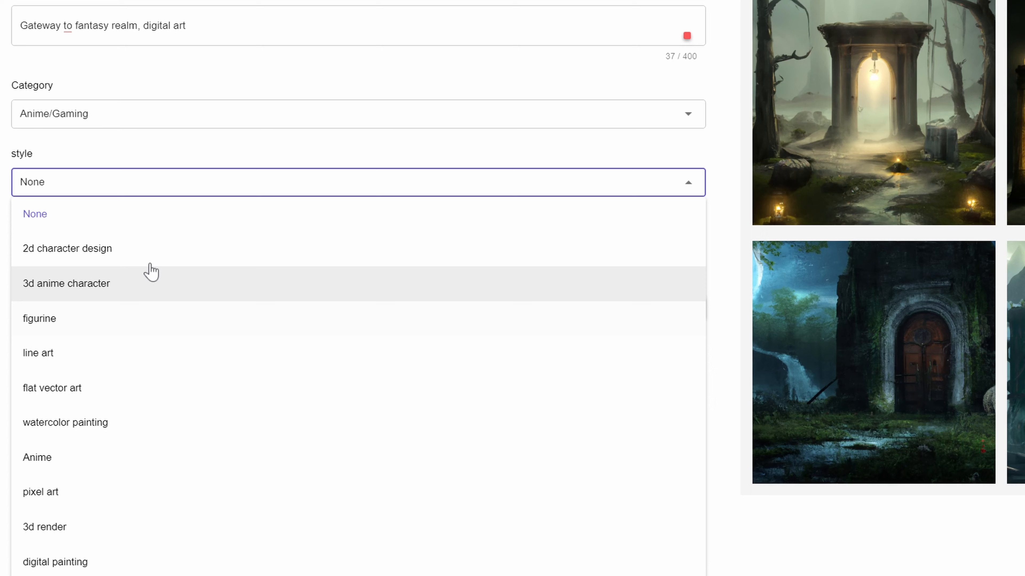
{"action": "mouse_move", "coordinate": [127, 304]}
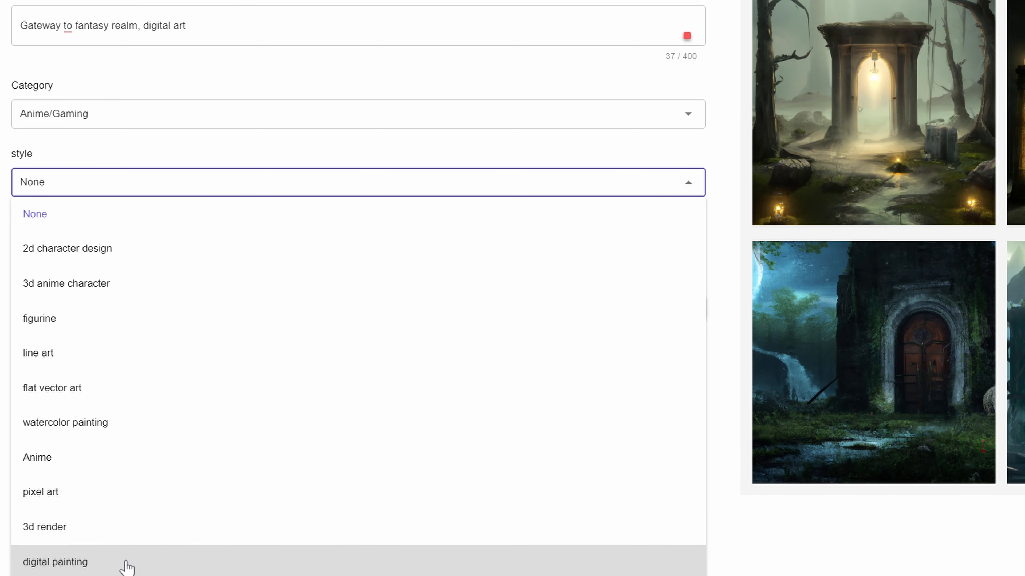
{"action": "mouse_move", "coordinate": [76, 292]}
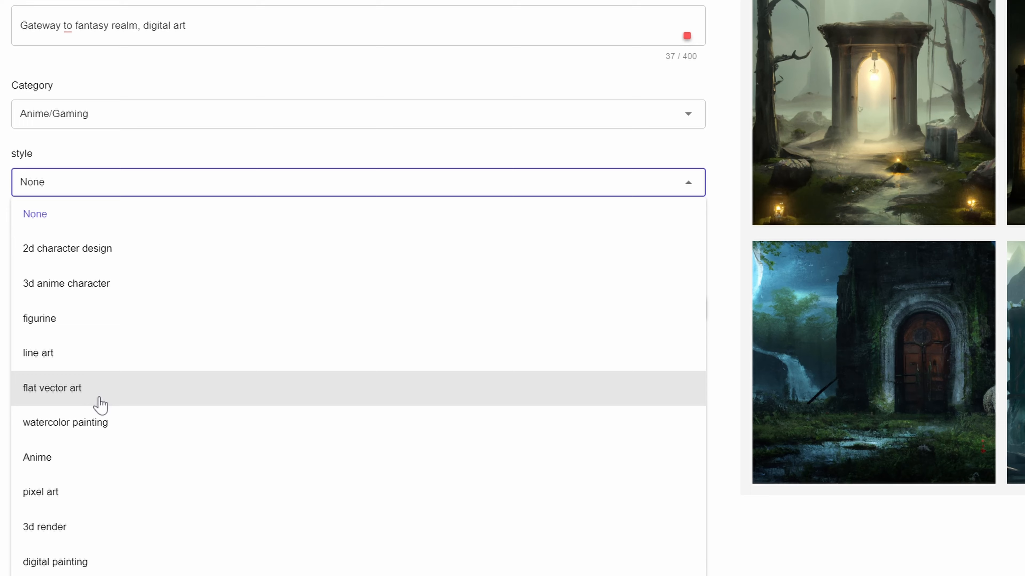
{"action": "mouse_move", "coordinate": [122, 395]}
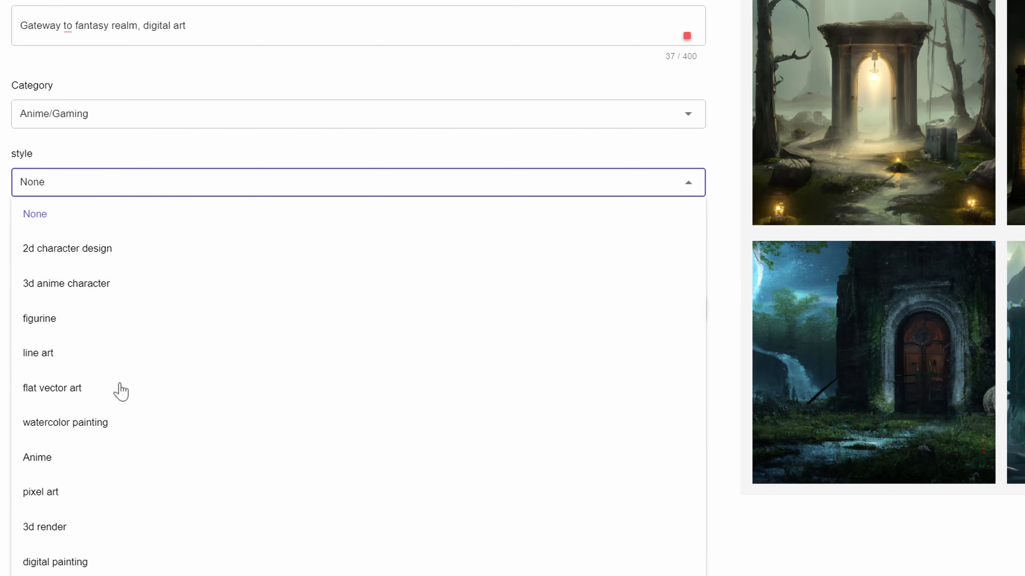
{"action": "mouse_move", "coordinate": [146, 172]}
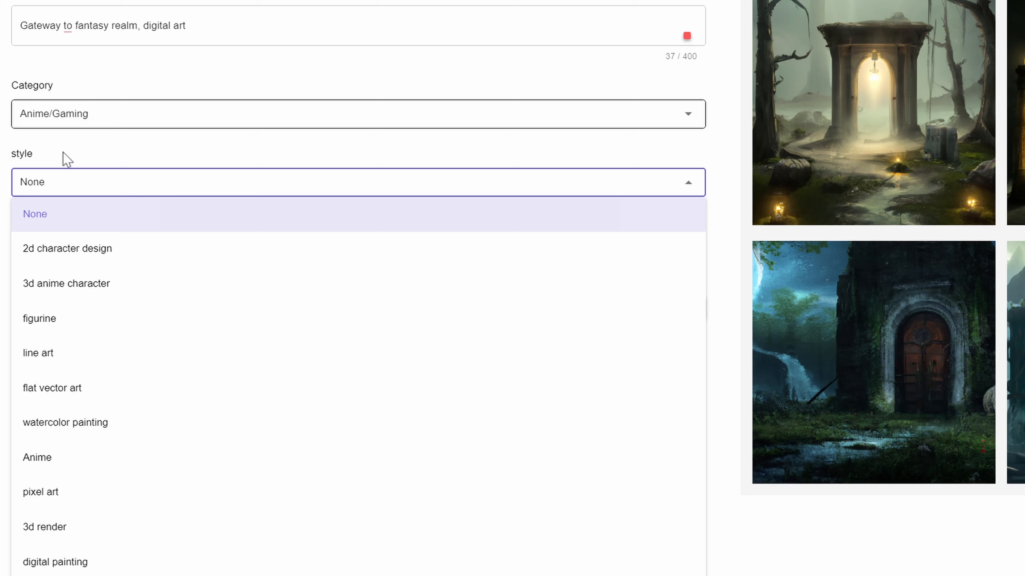
{"action": "mouse_move", "coordinate": [340, 153]}
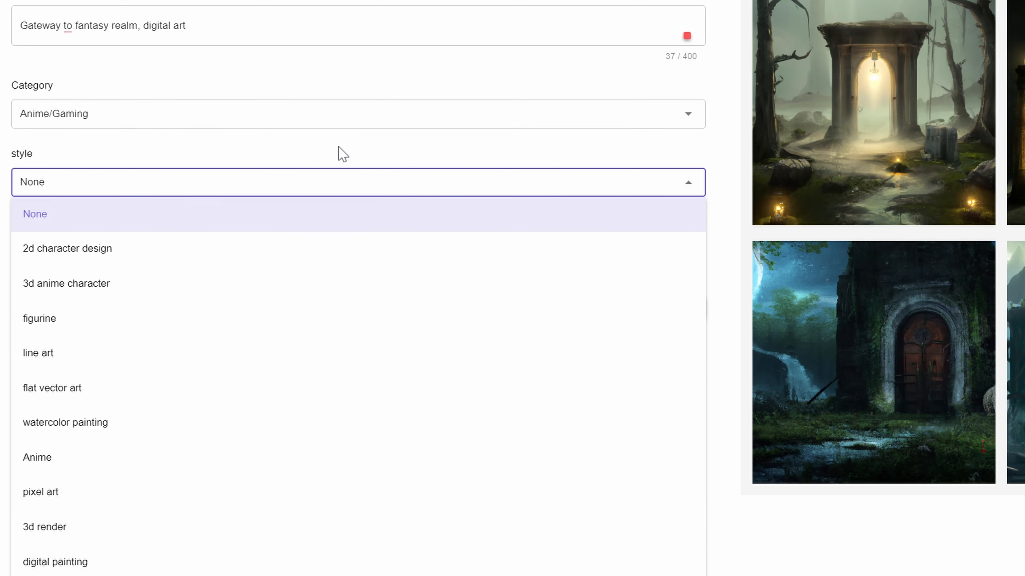
{"action": "mouse_move", "coordinate": [335, 161]}
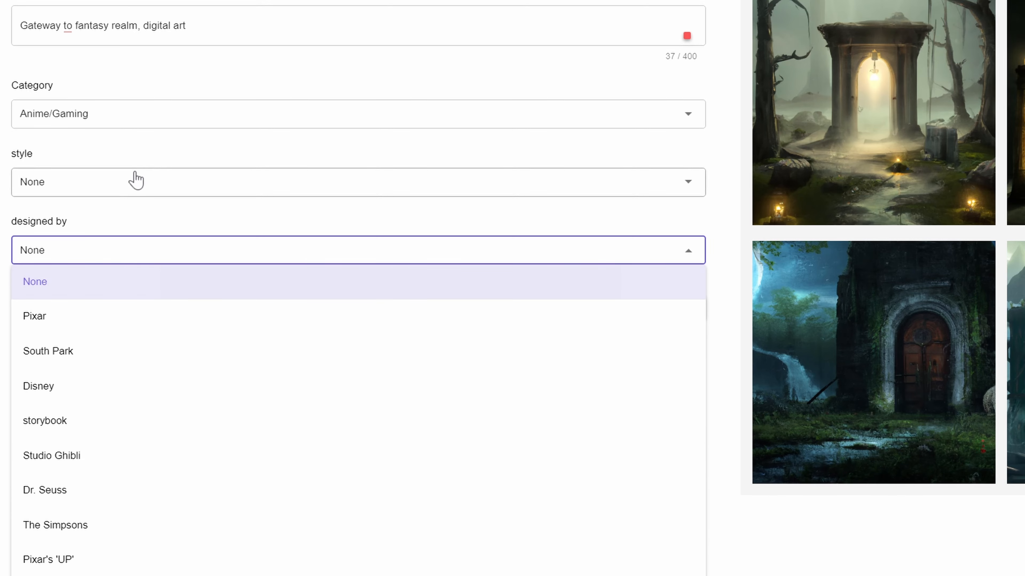
{"action": "left_click", "coordinate": [358, 117]}
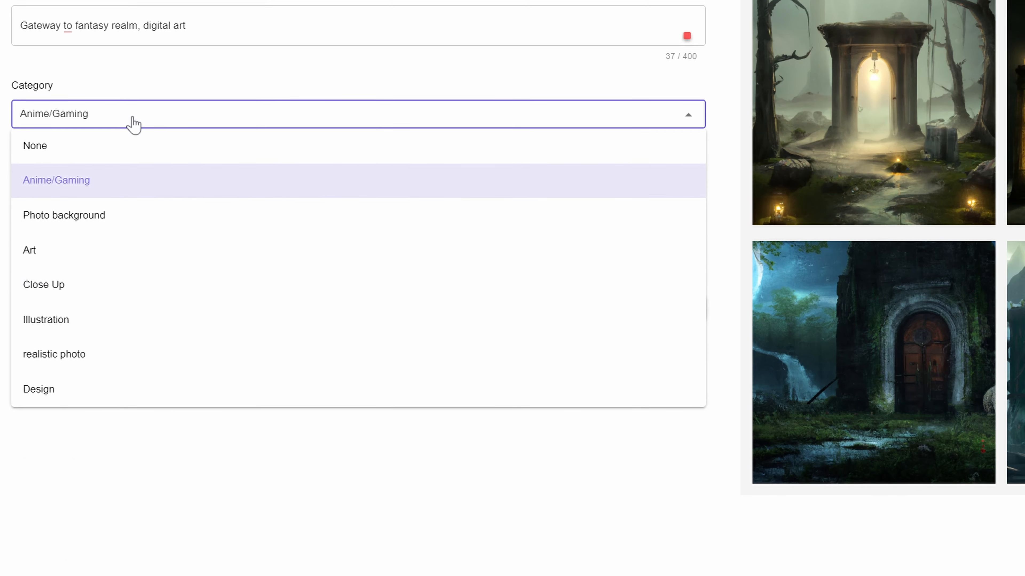
{"action": "mouse_move", "coordinate": [107, 223]}
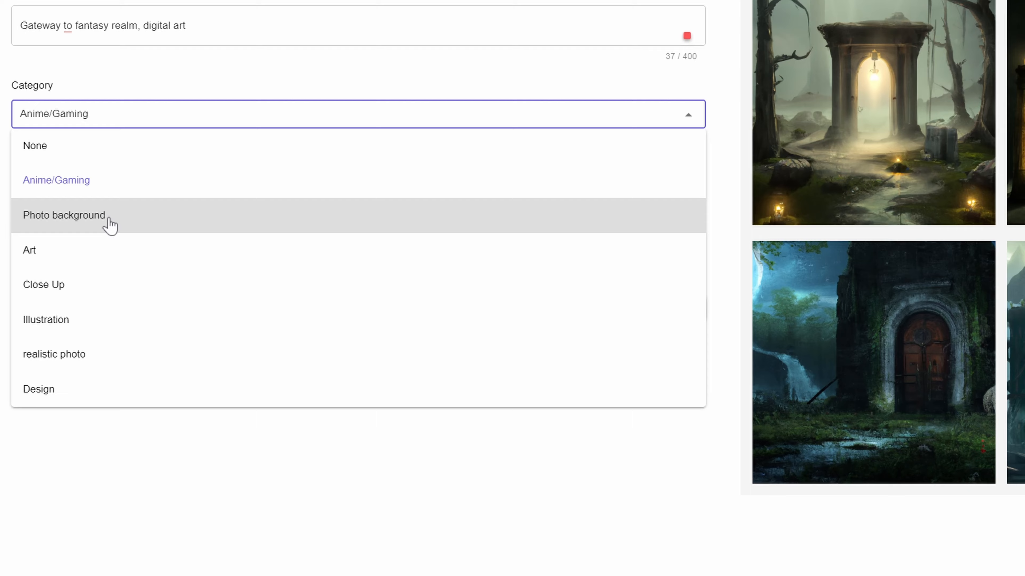
{"action": "left_click", "coordinate": [64, 215]}
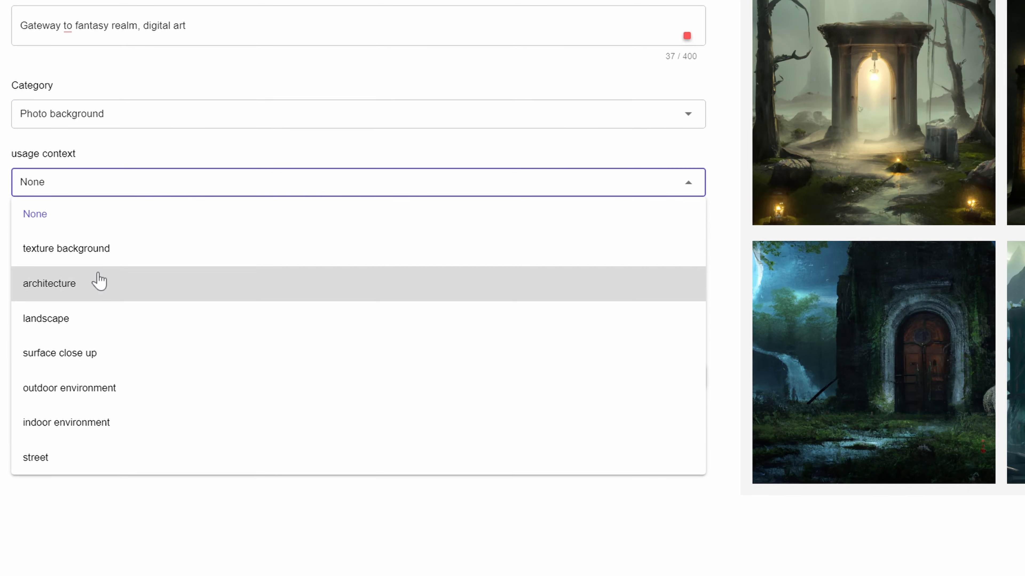
Set the usage context to architecture, leaving the angle unchosen.
{"action": "left_click", "coordinate": [50, 284]}
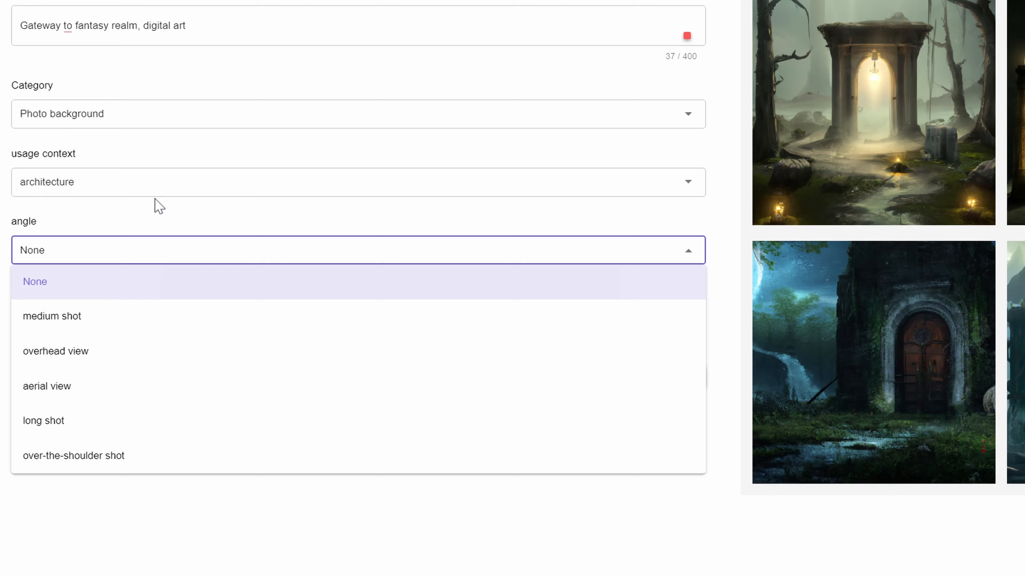
{"action": "left_click", "coordinate": [34, 282]}
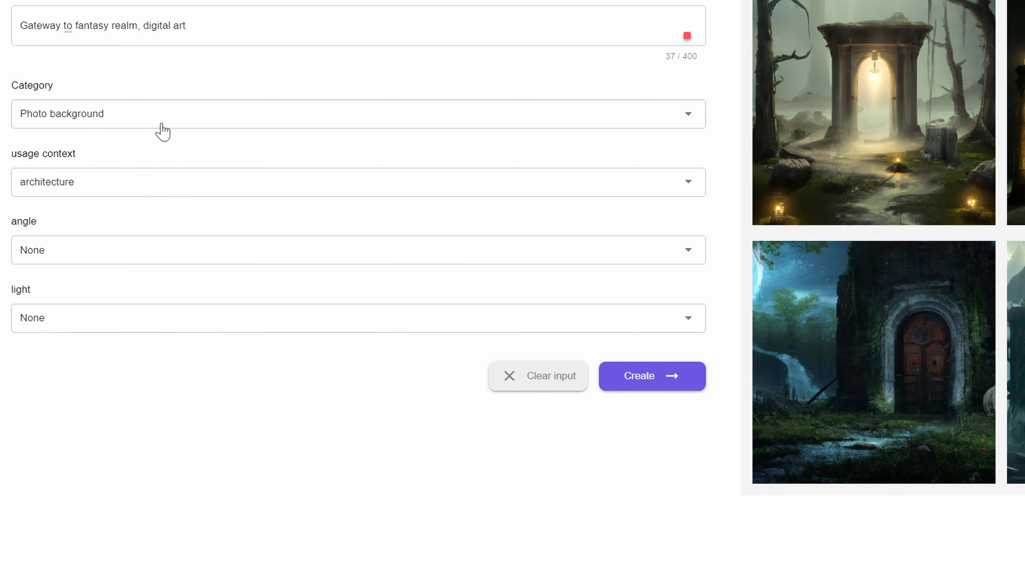
{"action": "left_click", "coordinate": [358, 116]}
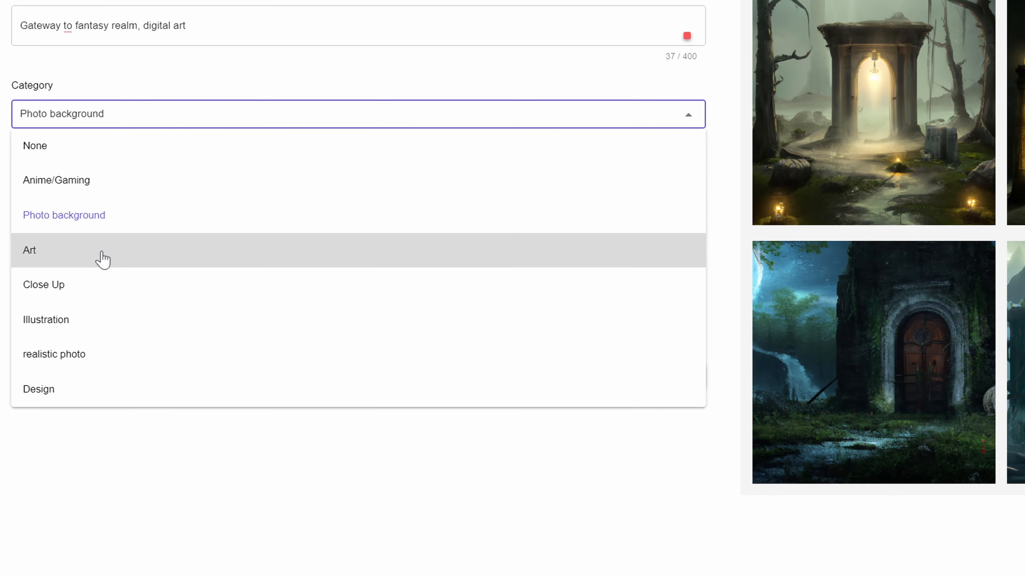
Change the category to Art and list the designed-by artist choices.
{"action": "left_click", "coordinate": [29, 251]}
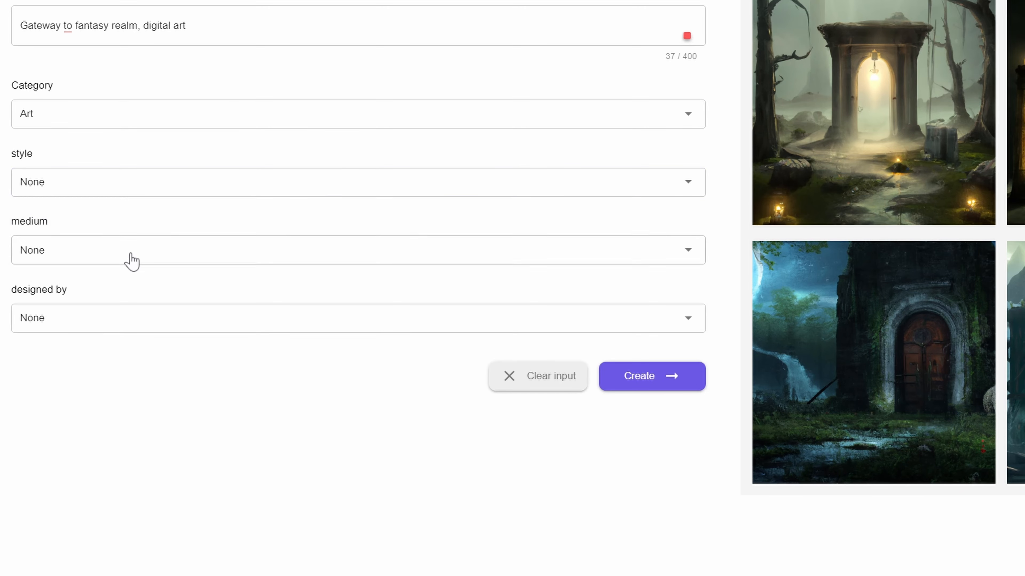
{"action": "mouse_move", "coordinate": [127, 297]}
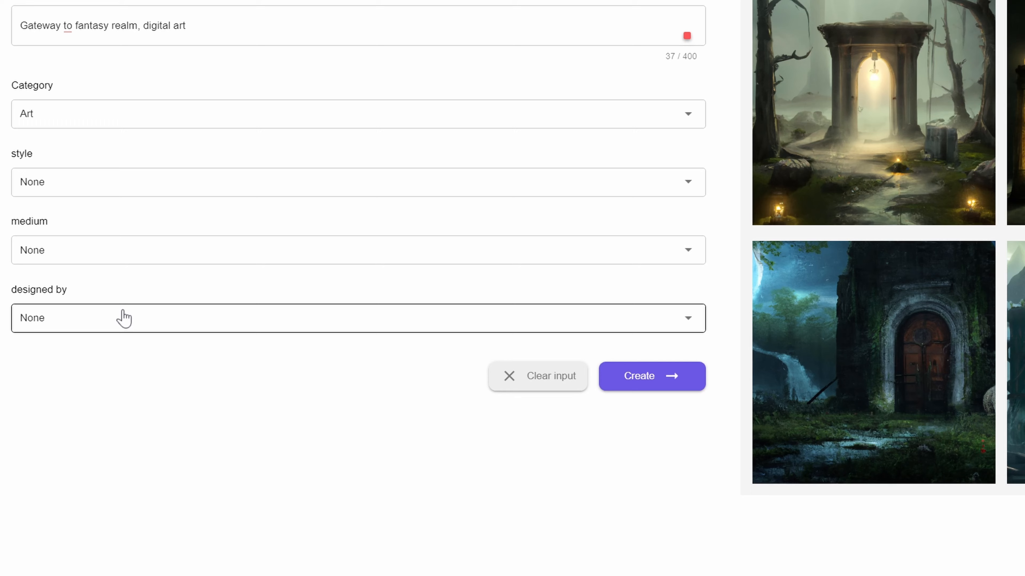
{"action": "mouse_move", "coordinate": [130, 305]}
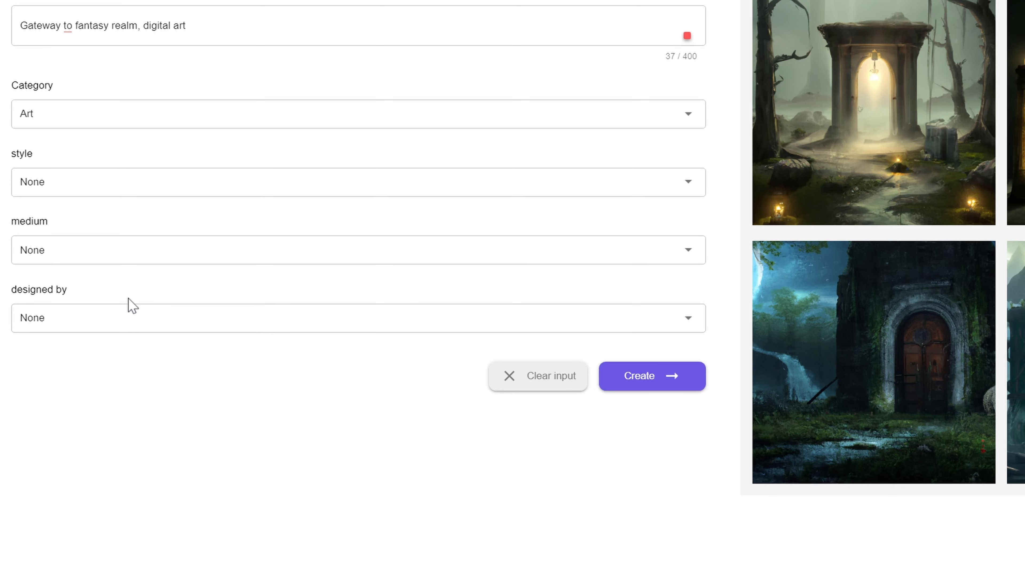
{"action": "left_click", "coordinate": [357, 318]}
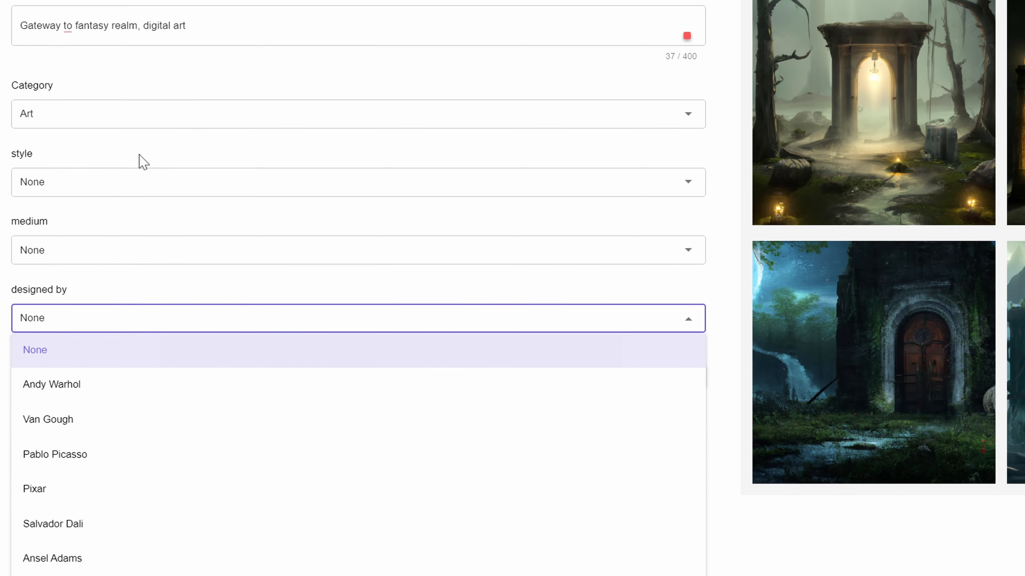
Change the category to realistic photo with a close up angle and show usage context choices.
{"action": "left_click", "coordinate": [358, 116]}
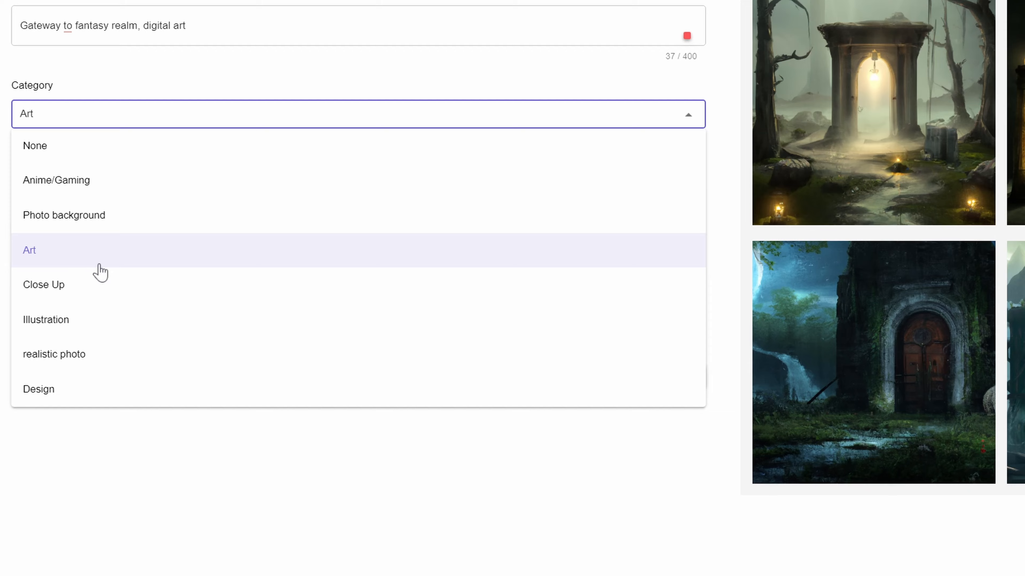
{"action": "left_click", "coordinate": [54, 355]}
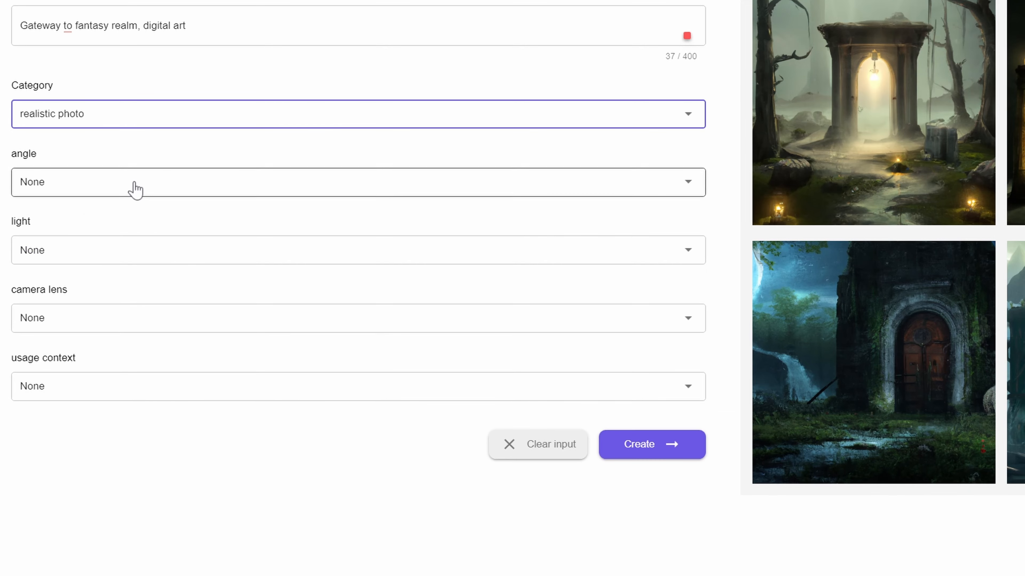
{"action": "left_click", "coordinate": [357, 254]}
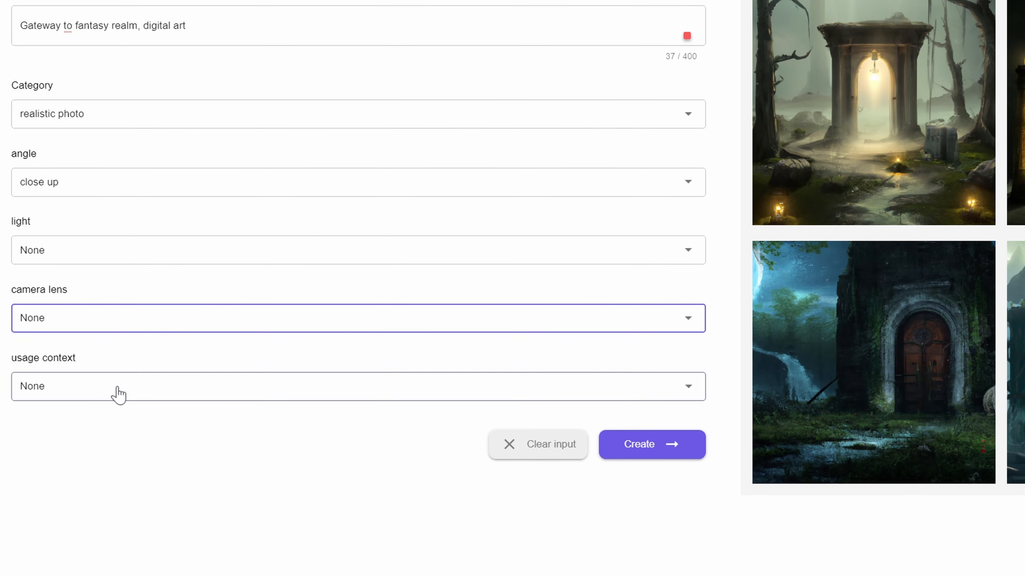
{"action": "left_click", "coordinate": [358, 389]}
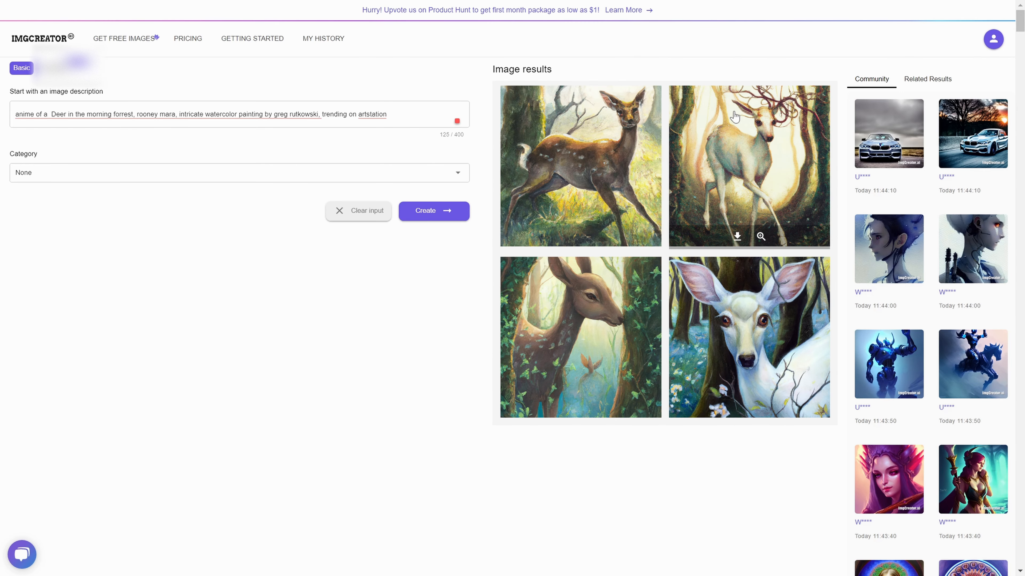
{"action": "mouse_move", "coordinate": [847, 171]}
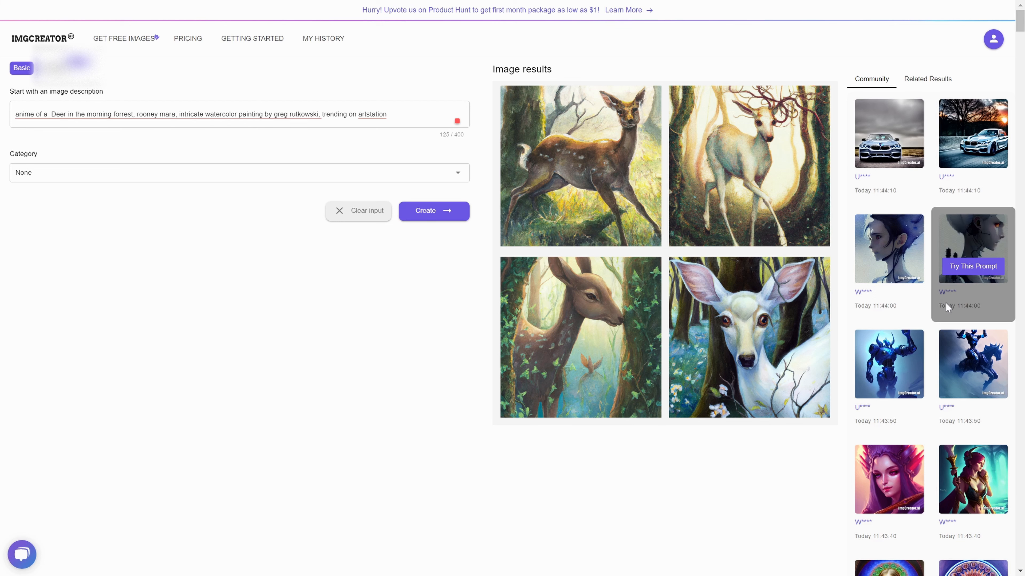
Scroll the Community panel down past the deer results to dragon and black dog images.
{"action": "scroll", "scroll_direction": "down", "scroll_amount": 3}
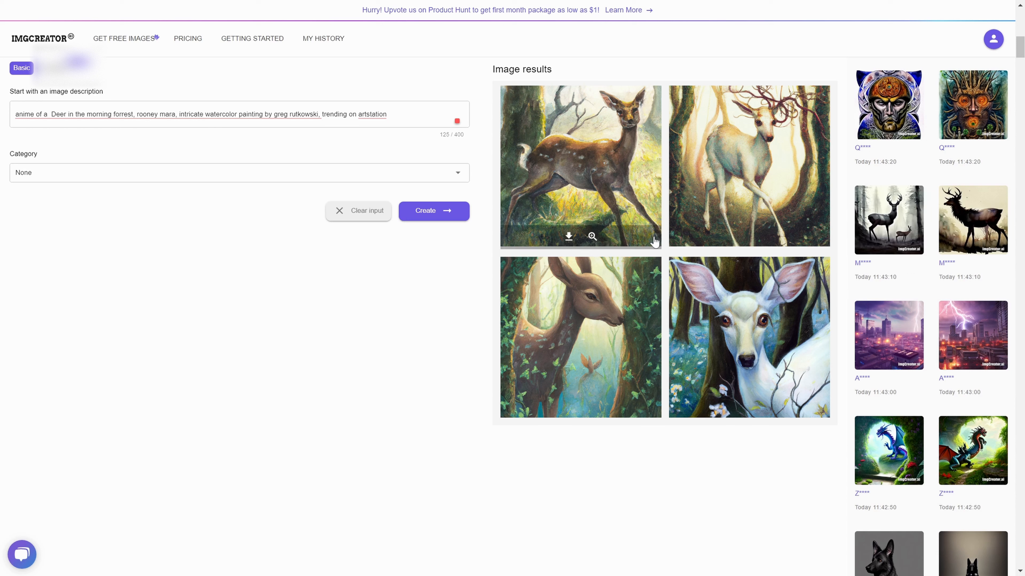
{"action": "mouse_move", "coordinate": [639, 224]}
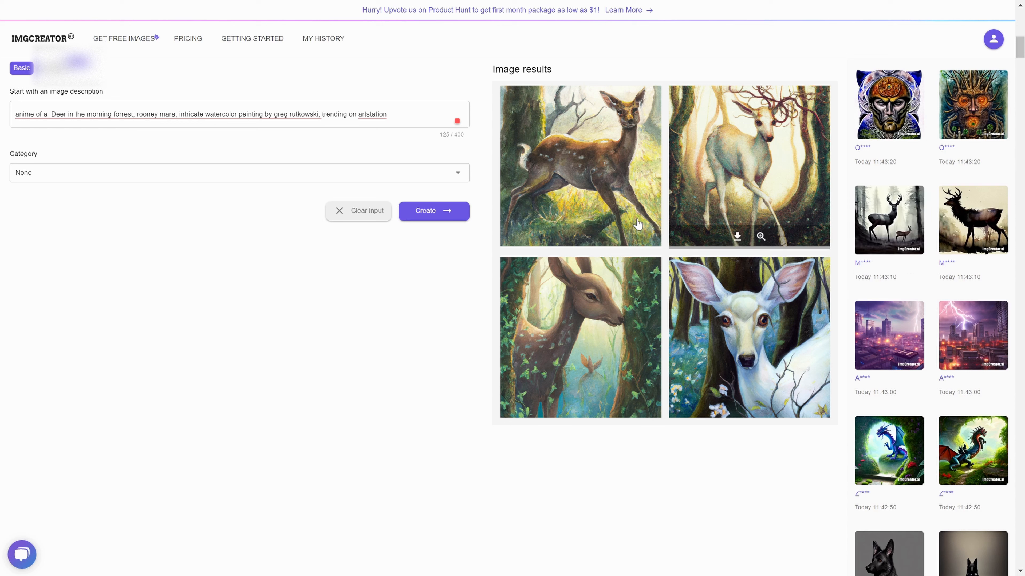
{"action": "mouse_move", "coordinate": [737, 237]}
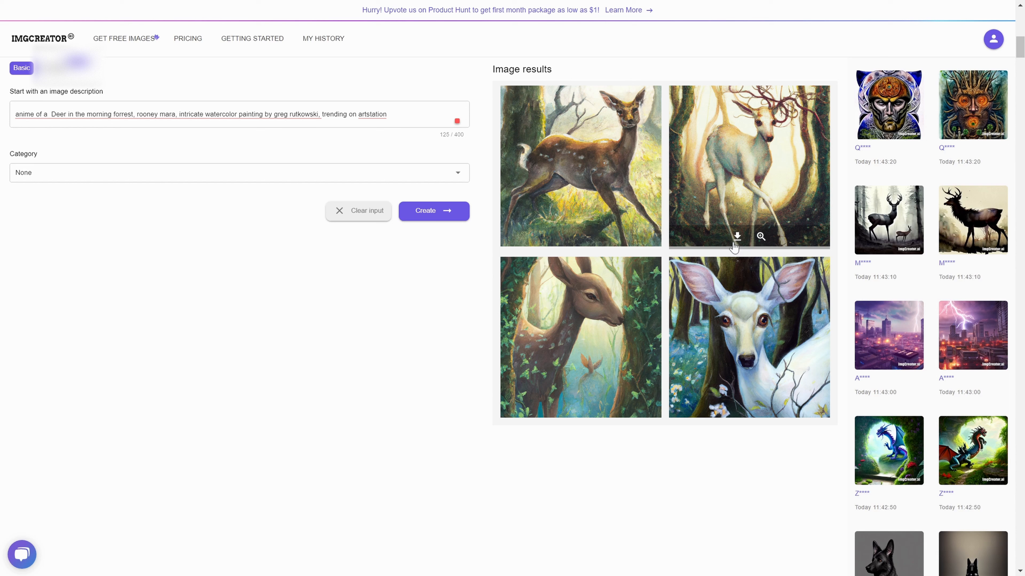
{"action": "scroll", "scroll_direction": "down", "scroll_amount": 3}
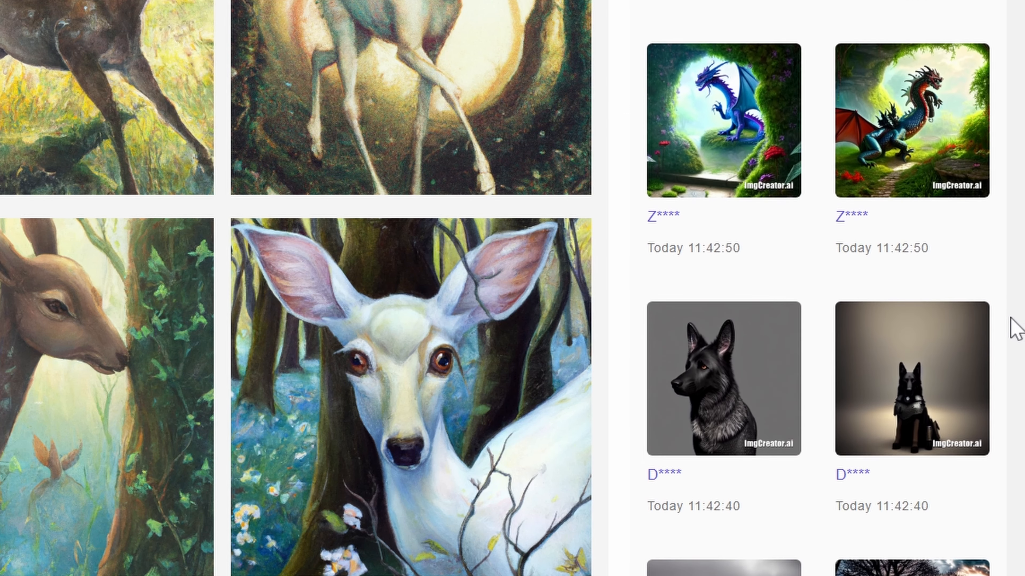
Scroll the community feed through dragons, dogs, treehouses and clockwork heads down to 11:38 cat and lizard images.
{"action": "scroll", "scroll_direction": "down", "scroll_amount": 3}
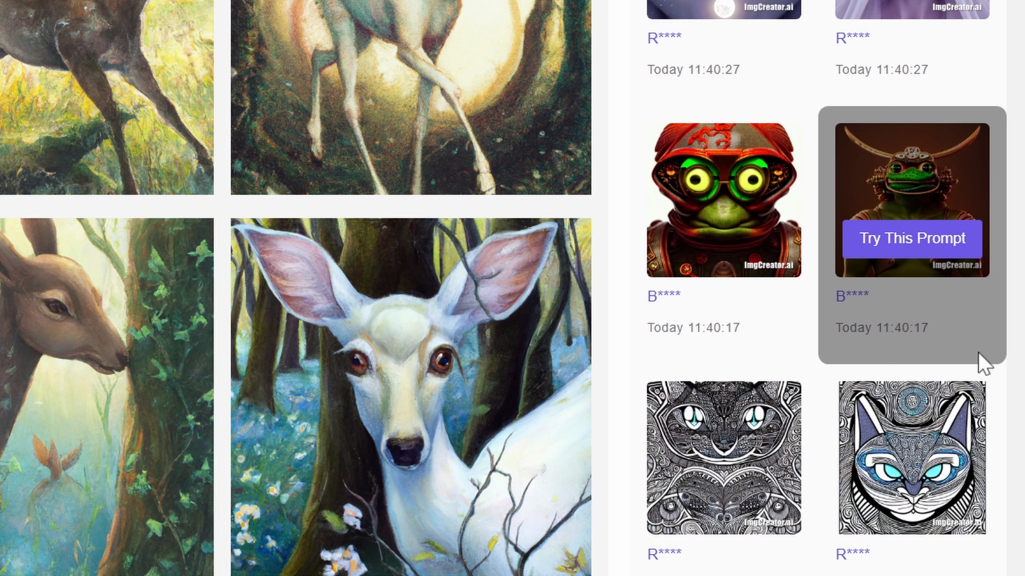
{"action": "scroll", "scroll_direction": "down", "scroll_amount": 3}
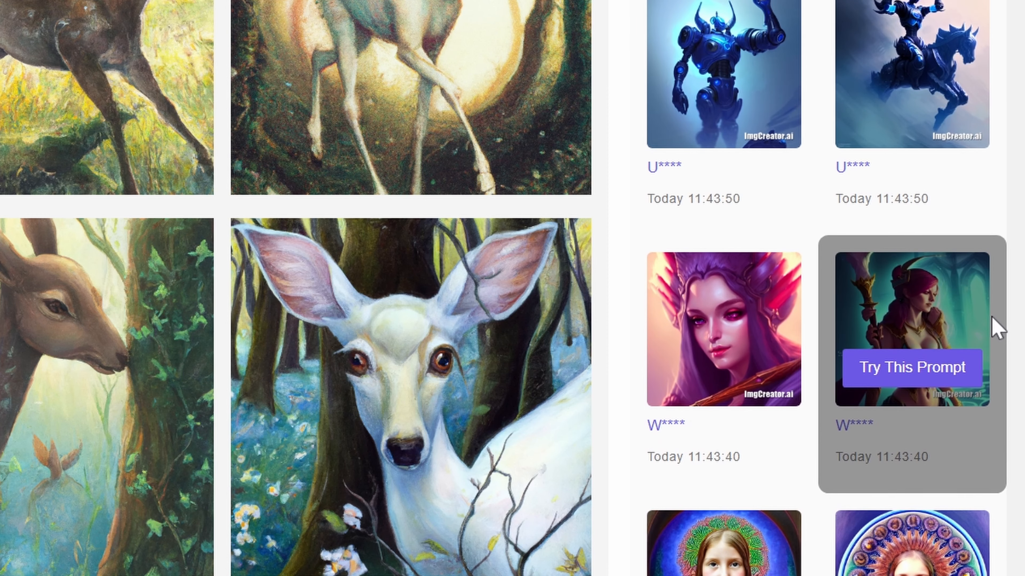
{"action": "scroll", "scroll_direction": "down", "scroll_amount": 3}
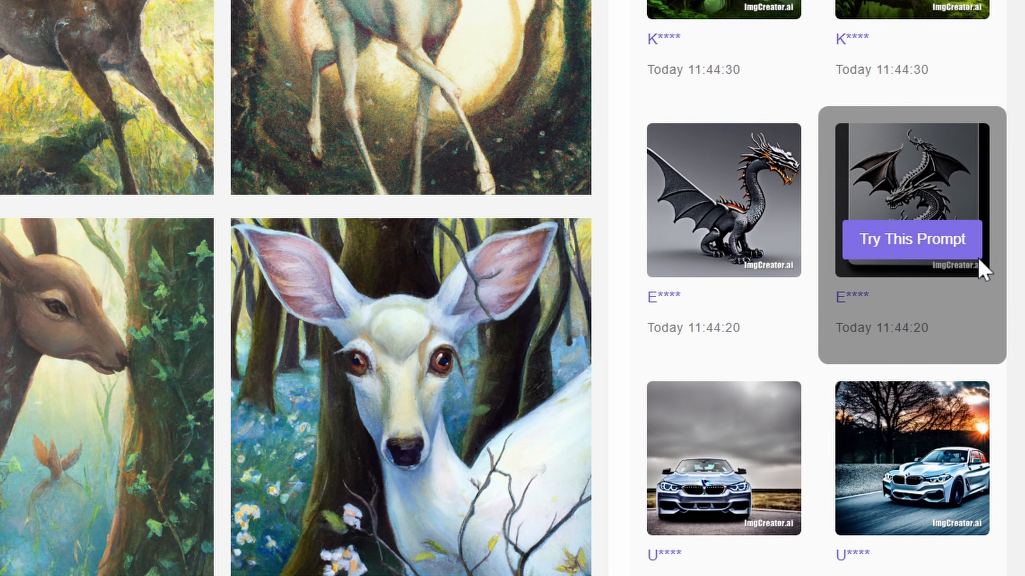
{"action": "scroll", "scroll_direction": "down", "scroll_amount": 3}
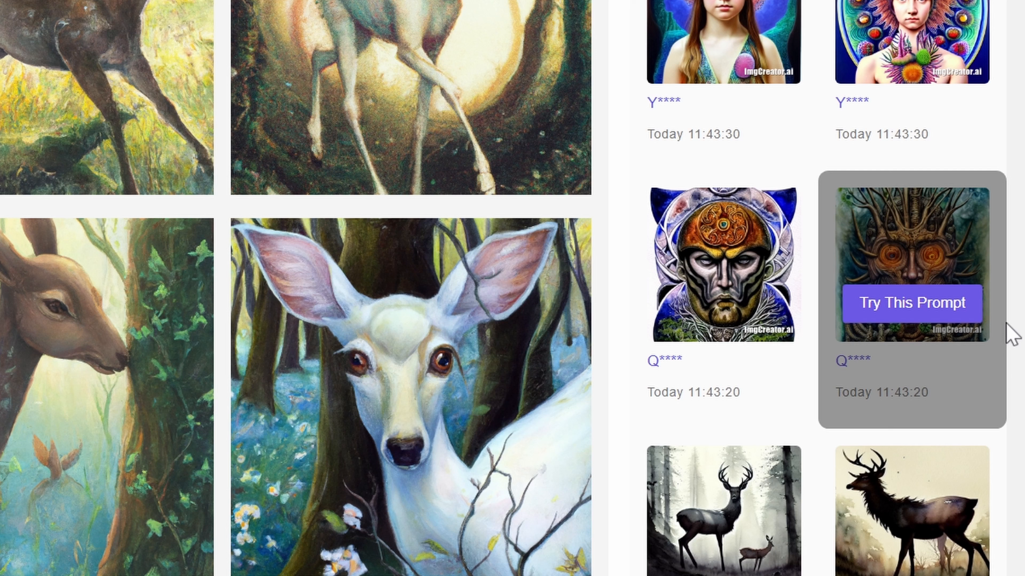
{"action": "scroll", "scroll_direction": "down", "scroll_amount": 3}
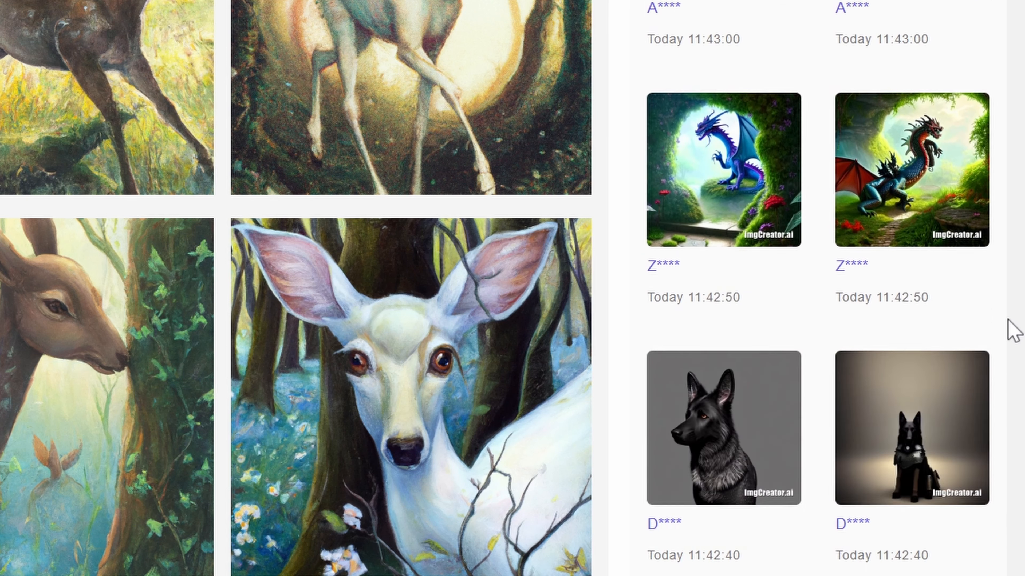
{"action": "scroll", "scroll_direction": "down", "scroll_amount": 3}
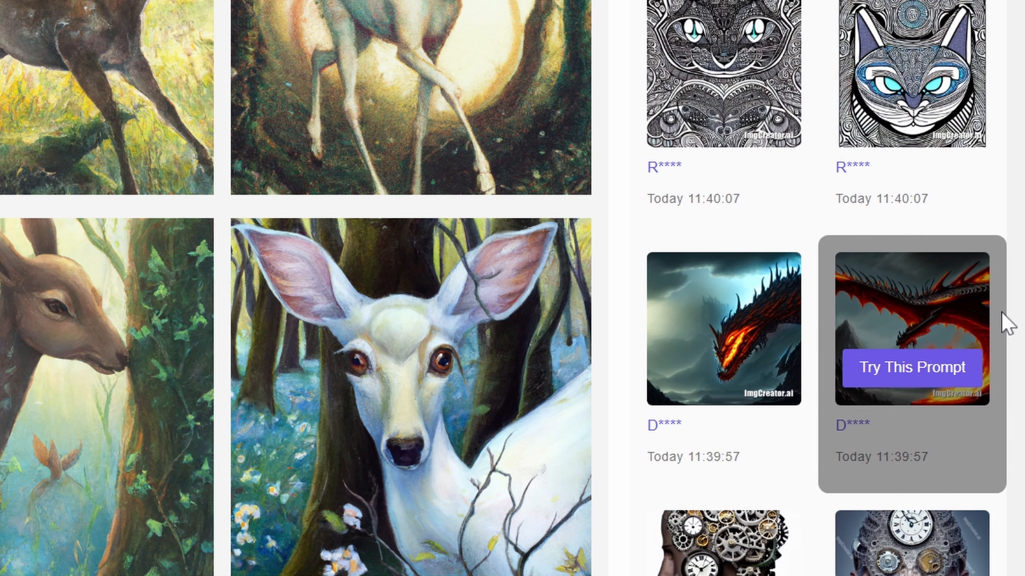
{"action": "scroll", "scroll_direction": "down", "scroll_amount": 3}
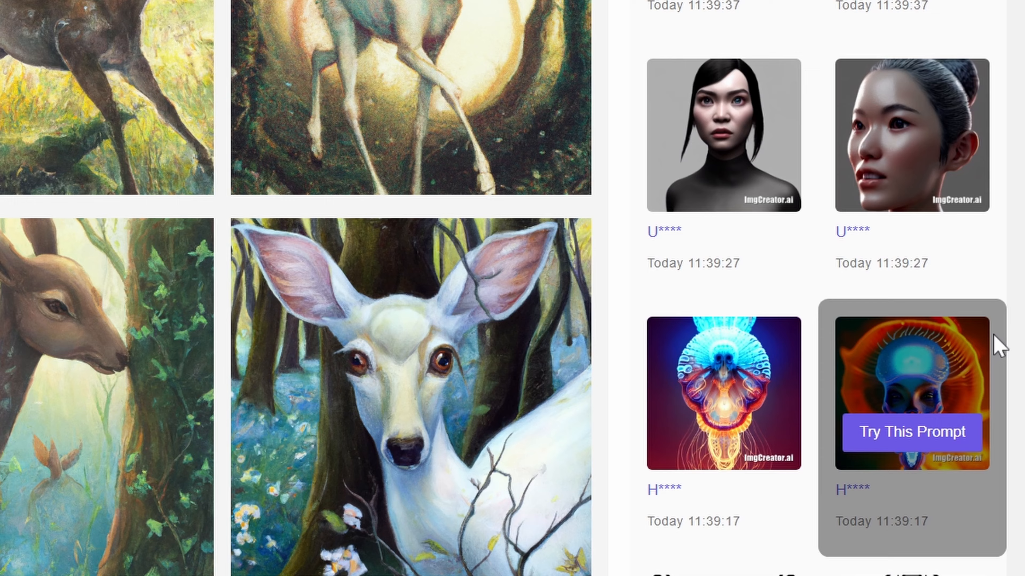
{"action": "scroll", "scroll_direction": "down", "scroll_amount": 3}
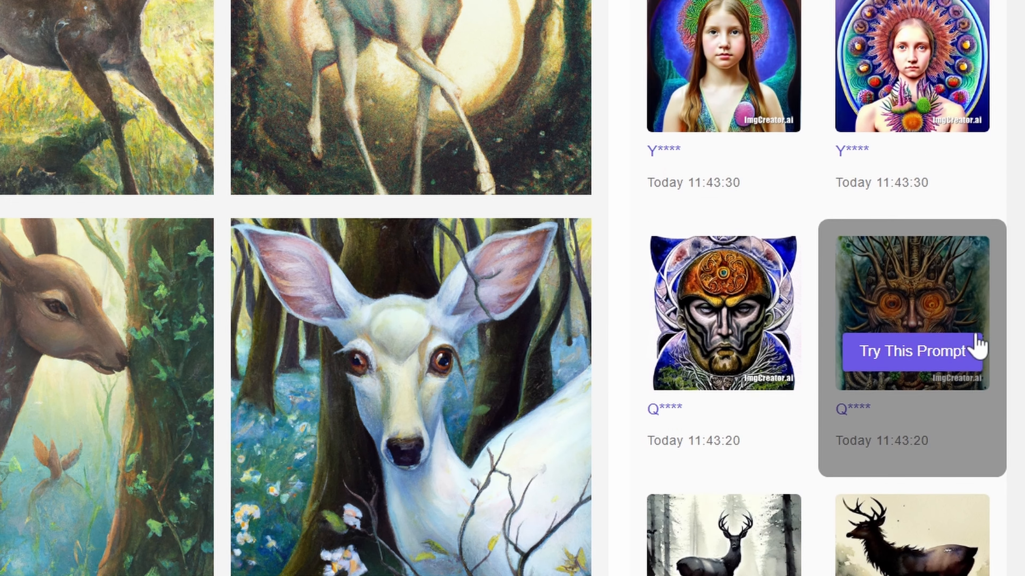
{"action": "scroll", "scroll_direction": "down", "scroll_amount": 3}
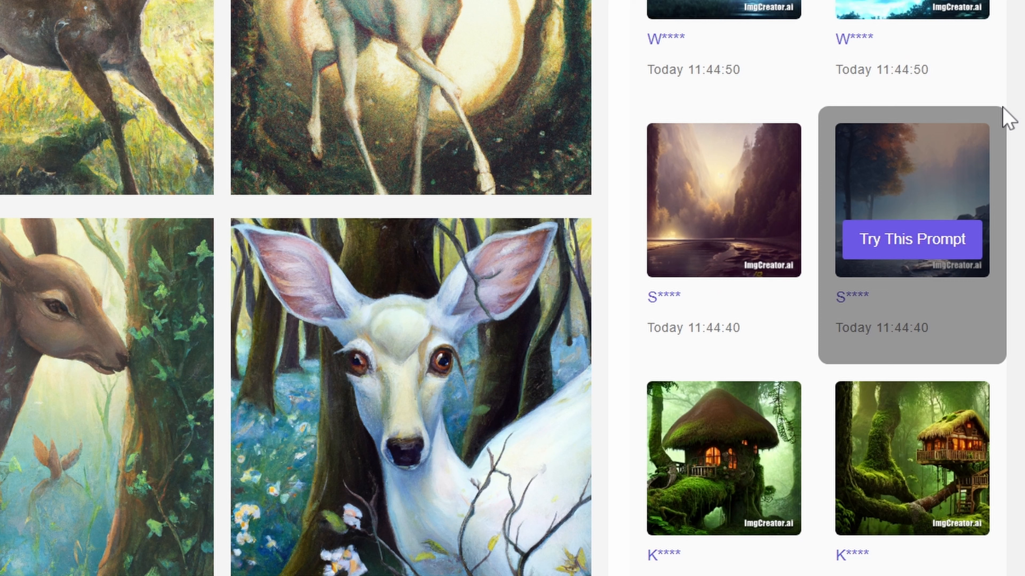
{"action": "scroll", "scroll_direction": "down", "scroll_amount": 3}
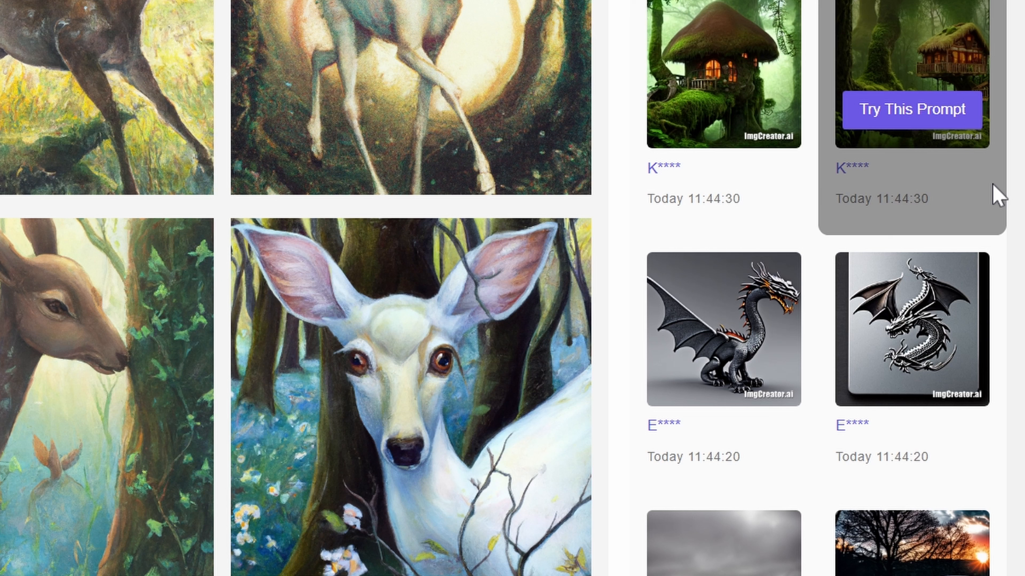
{"action": "mouse_move", "coordinate": [1018, 222]}
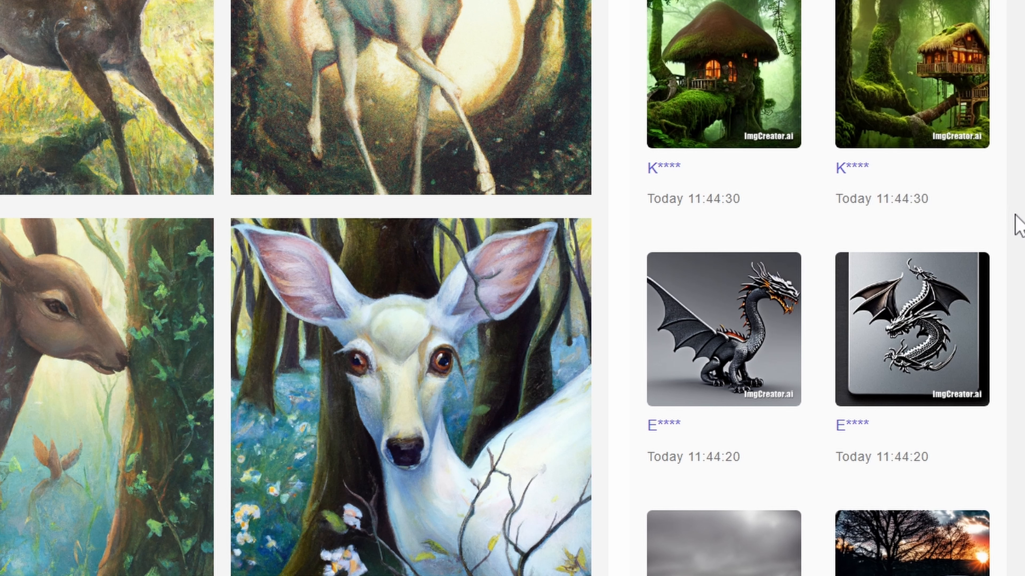
{"action": "mouse_move", "coordinate": [910, 314]}
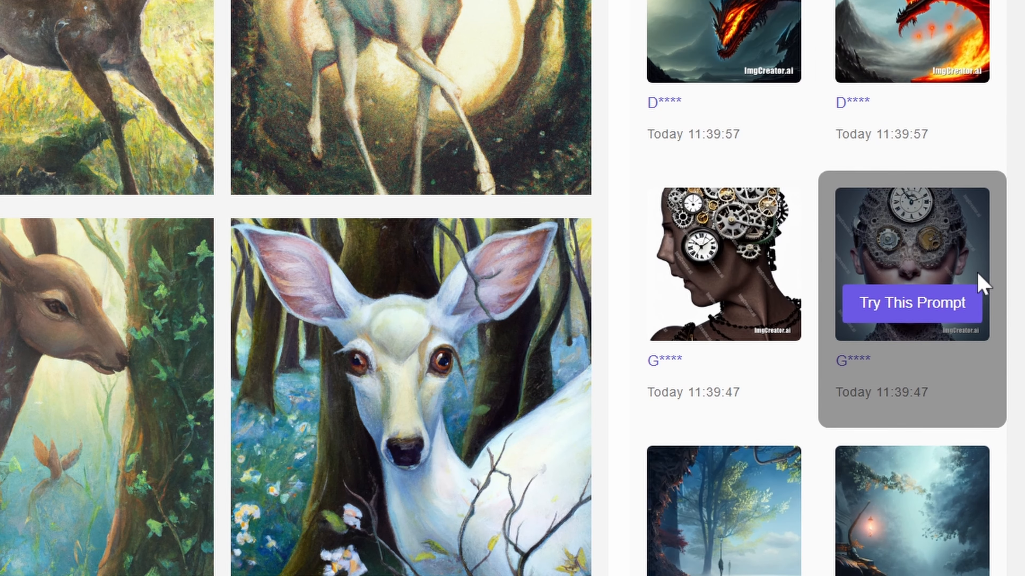
{"action": "scroll", "scroll_direction": "down", "scroll_amount": 3}
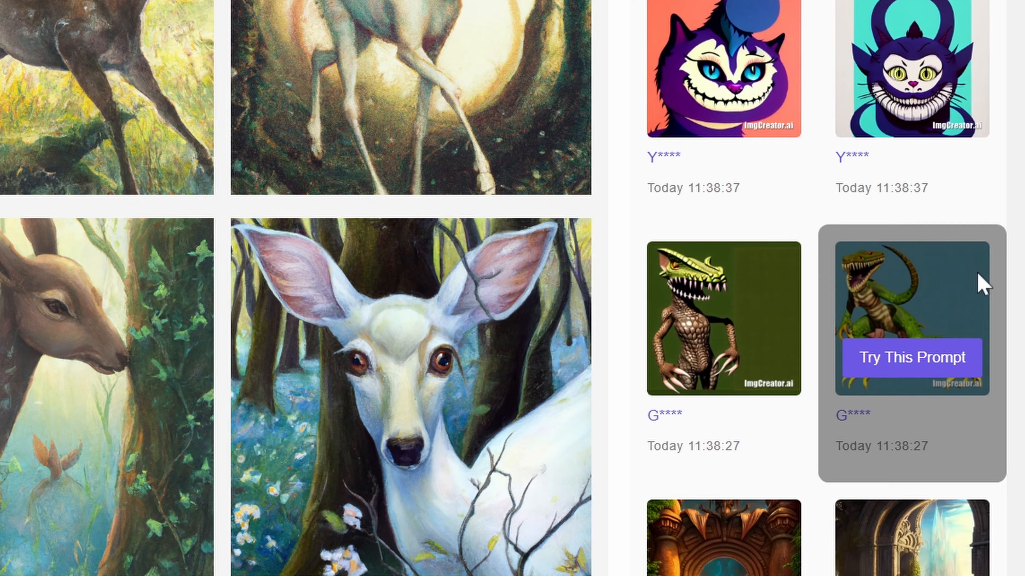
Scroll the community feed down to 11:24 creations like armored cat and line-art portraits.
{"action": "scroll", "scroll_direction": "down", "scroll_amount": 3}
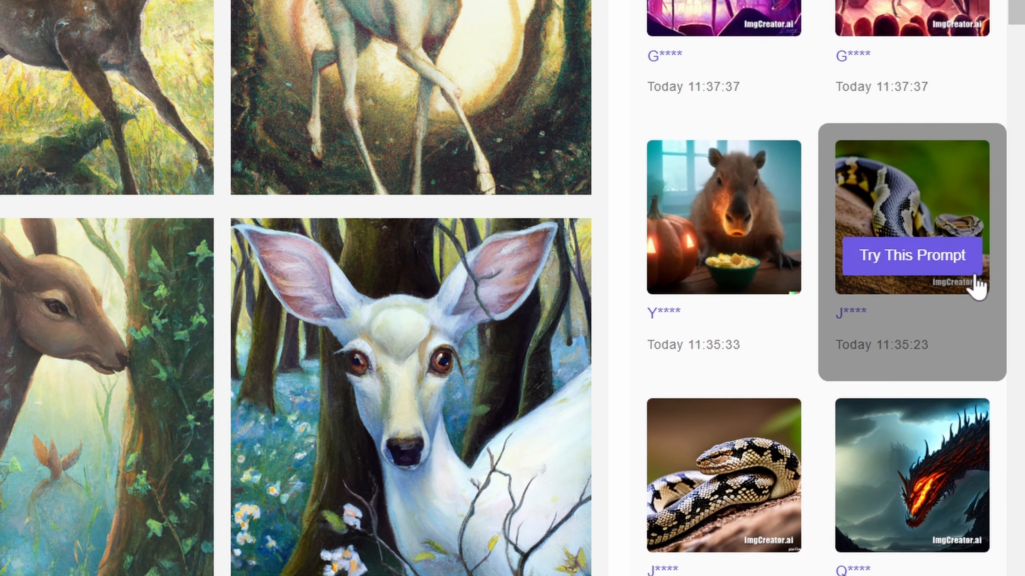
{"action": "scroll", "scroll_direction": "down", "scroll_amount": 3}
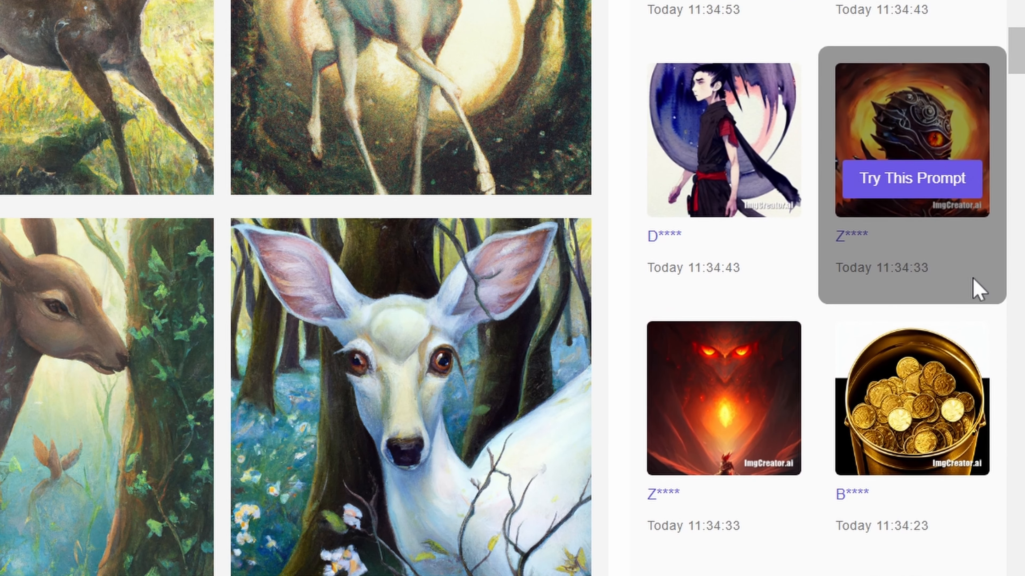
{"action": "scroll", "scroll_direction": "down", "scroll_amount": 3}
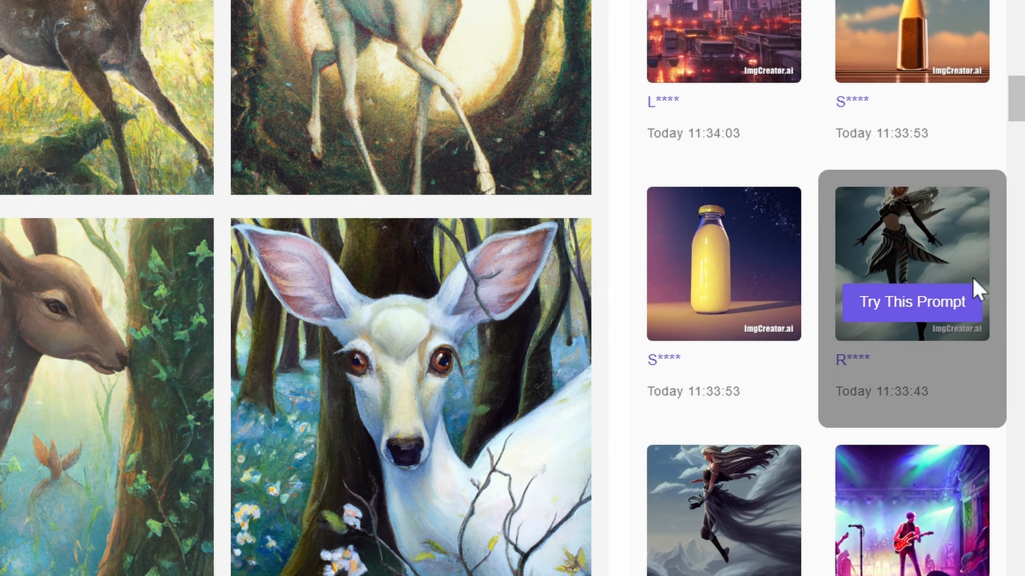
{"action": "scroll", "scroll_direction": "down", "scroll_amount": 3}
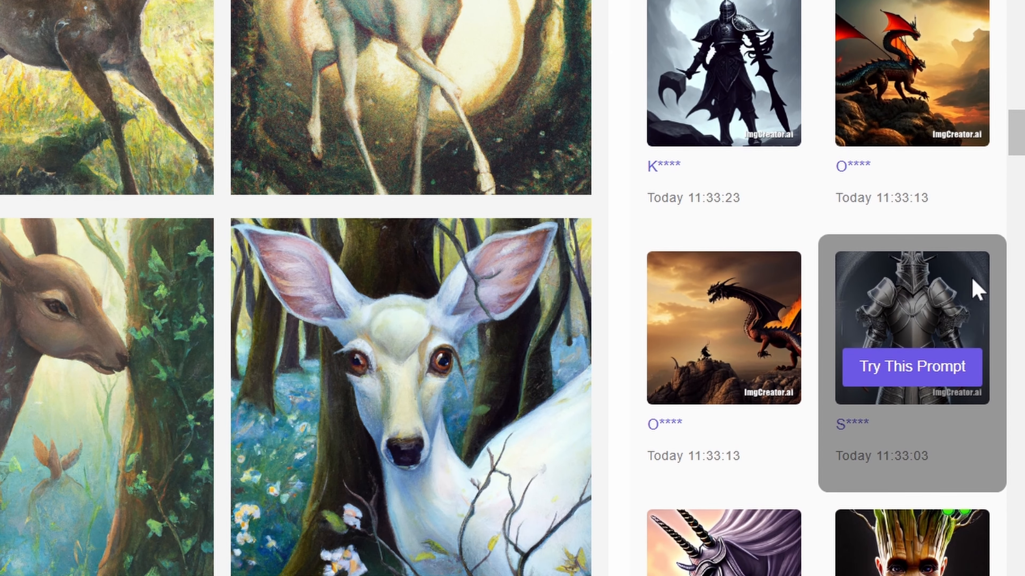
{"action": "scroll", "scroll_direction": "down", "scroll_amount": 3}
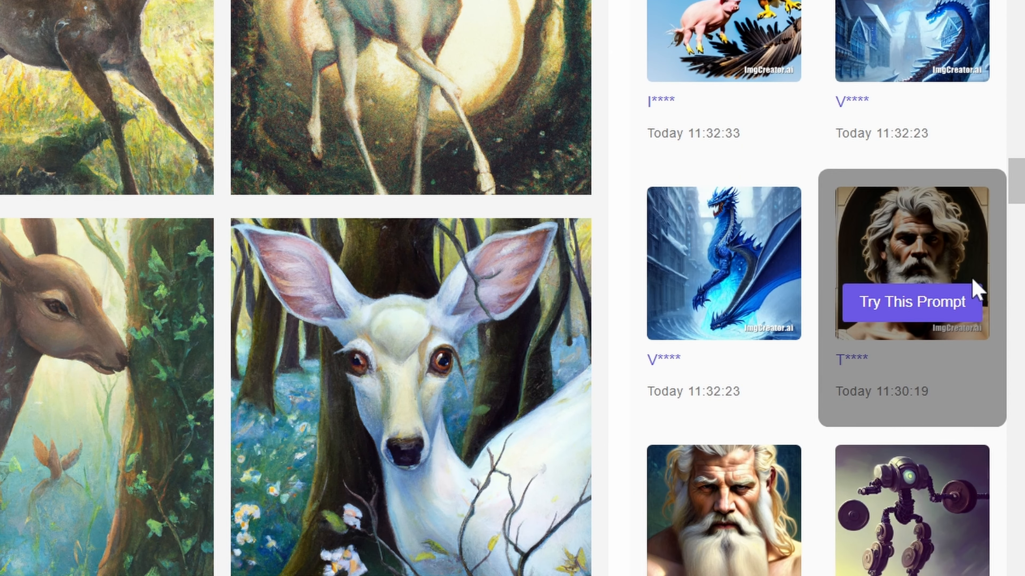
{"action": "scroll", "scroll_direction": "down", "scroll_amount": 3}
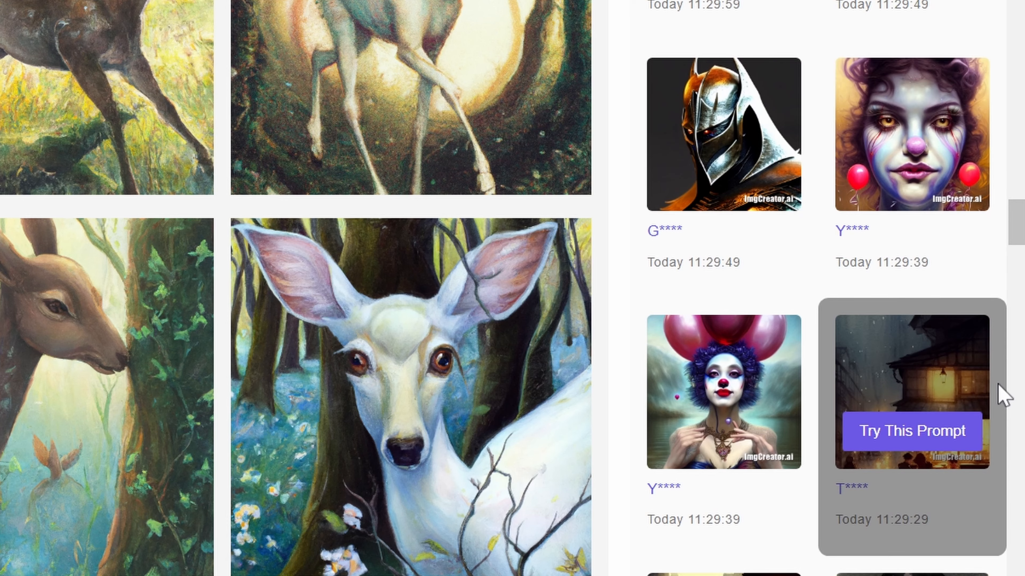
{"action": "scroll", "scroll_direction": "down", "scroll_amount": 3}
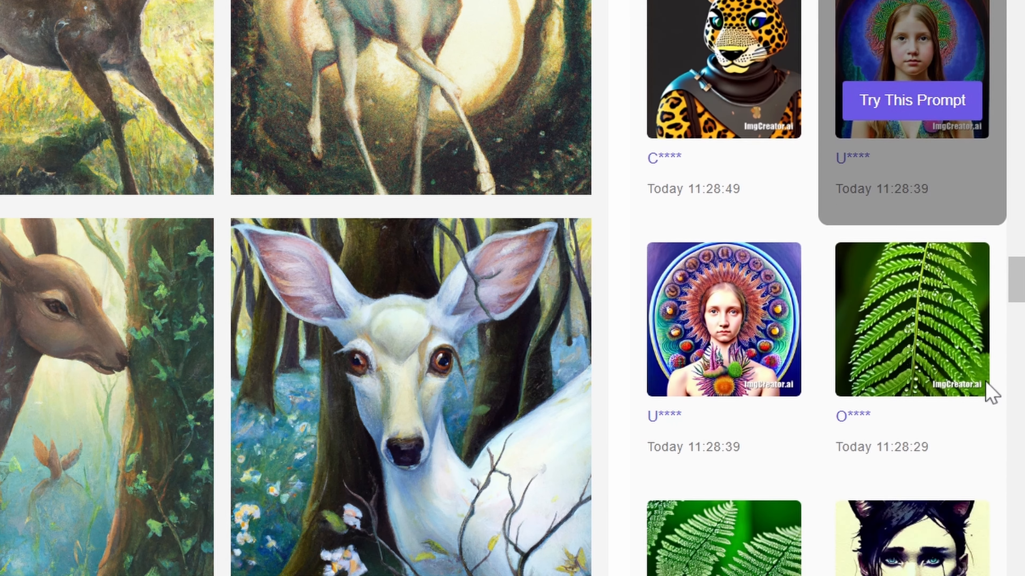
{"action": "scroll", "scroll_direction": "down", "scroll_amount": 3}
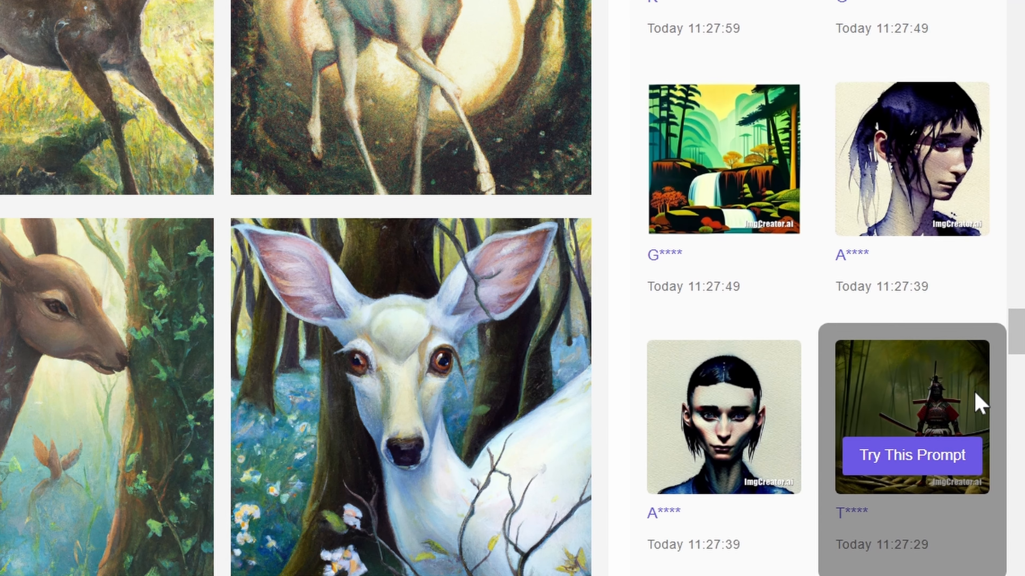
{"action": "scroll", "scroll_direction": "down", "scroll_amount": 3}
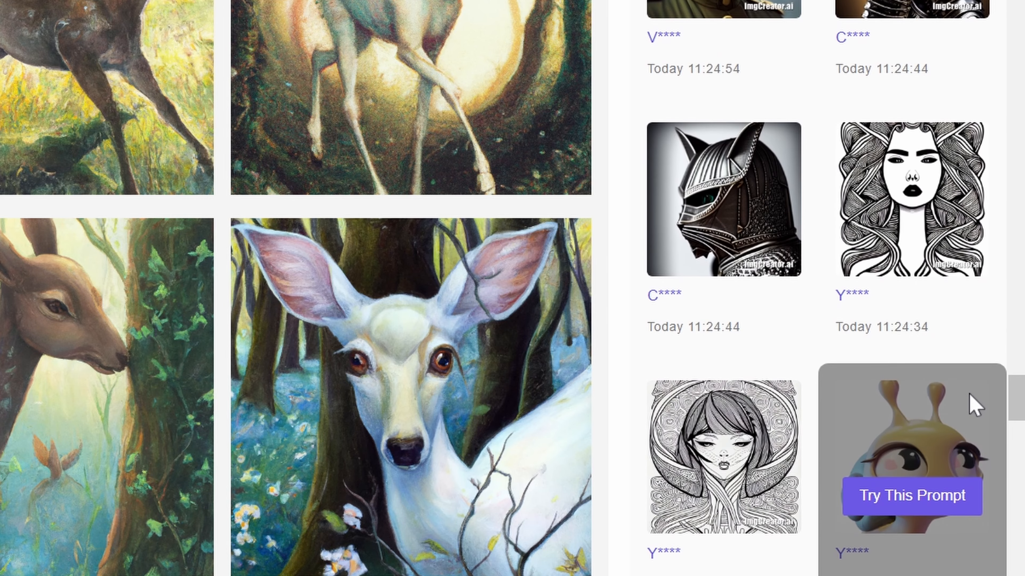